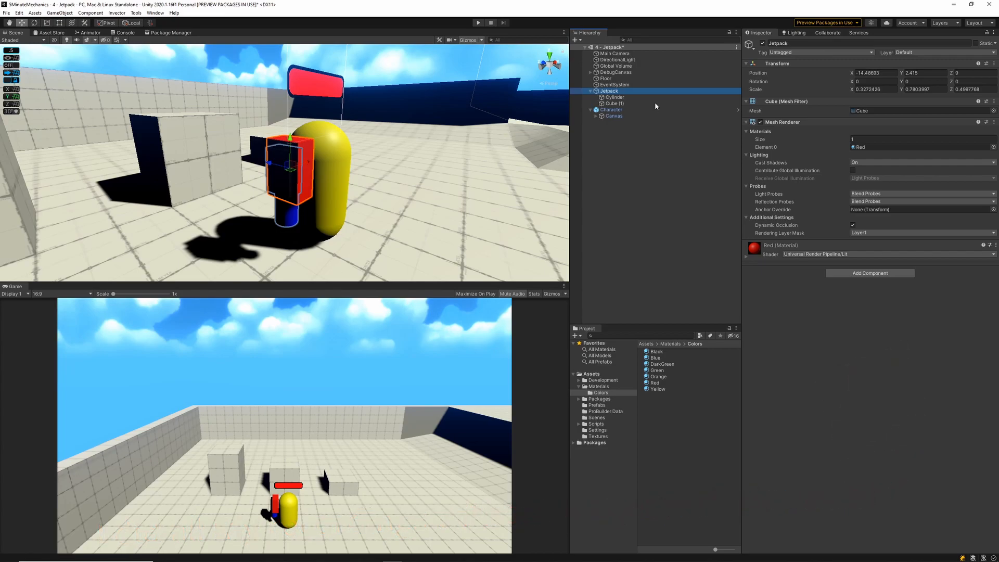
Create an empty child under Character named Grounded, one unit below it.
right_click(610, 109)
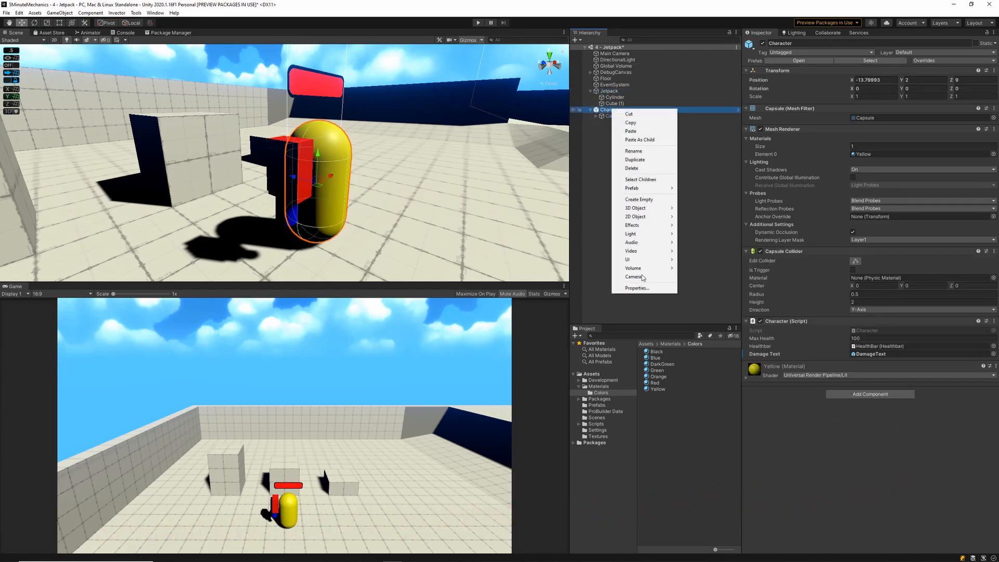
left_click(638, 198)
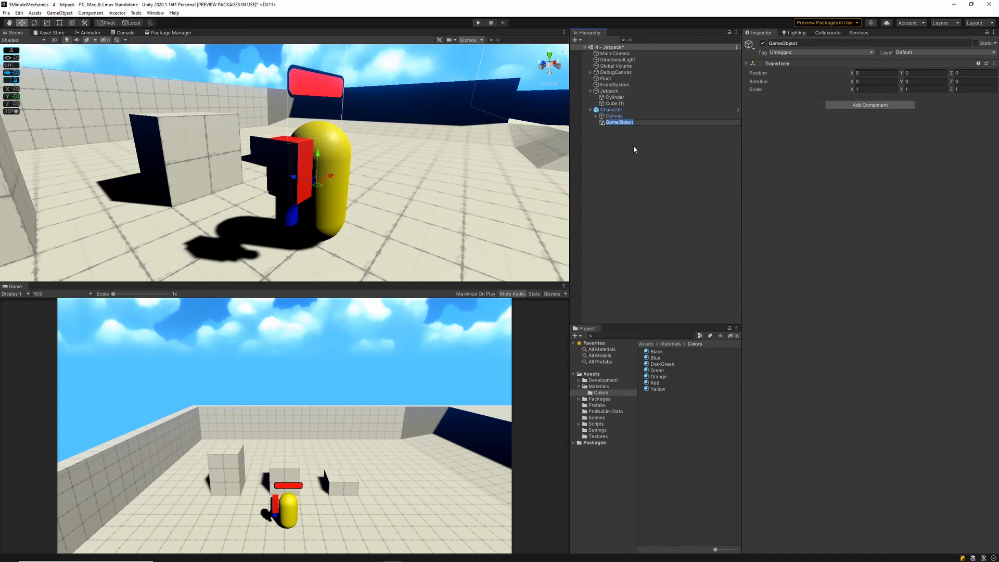
type("Grounded")
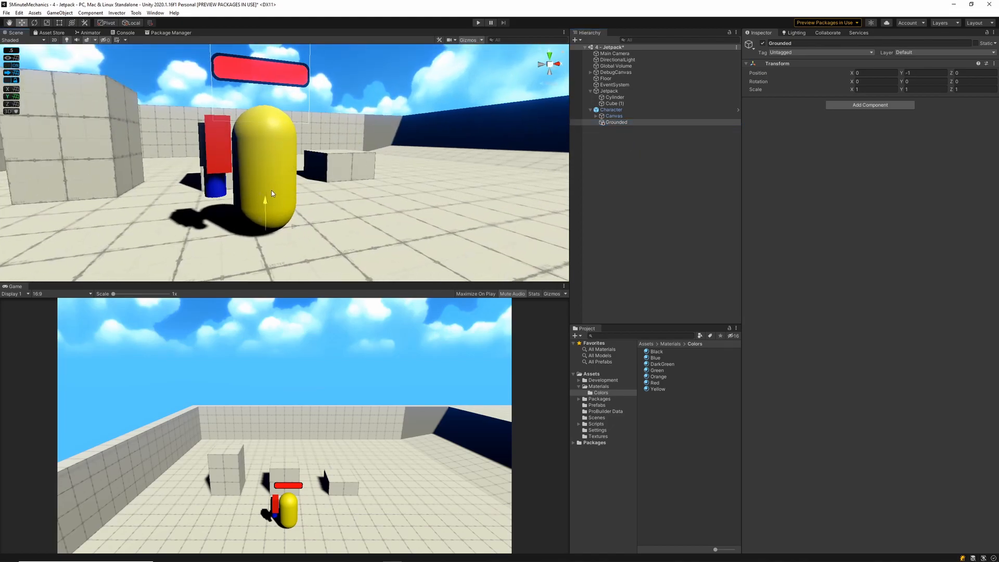
left_click(610, 110)
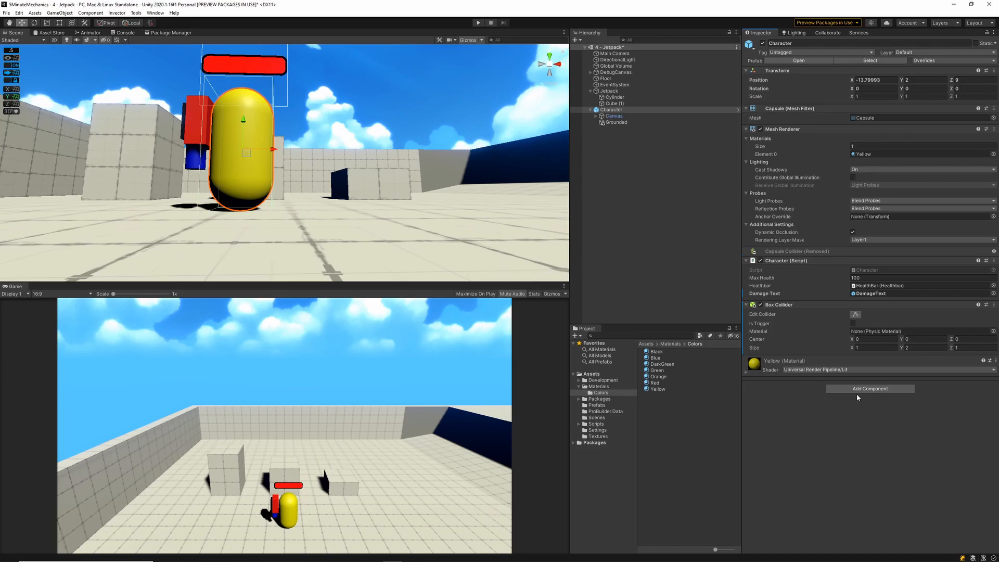
Add a Rigidbody to the Character and nest the Jetpack under it.
type("rigi")
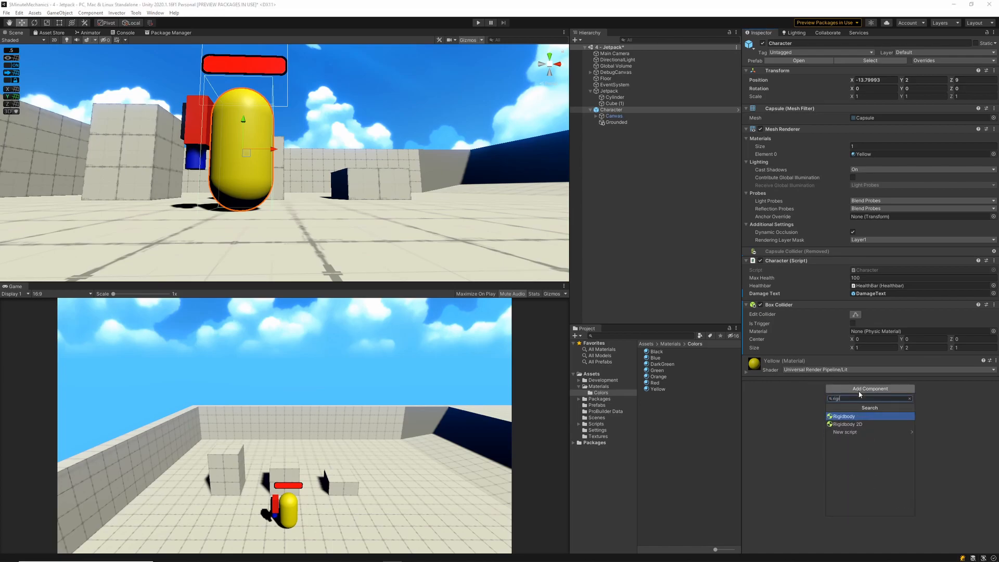
left_click(843, 417)
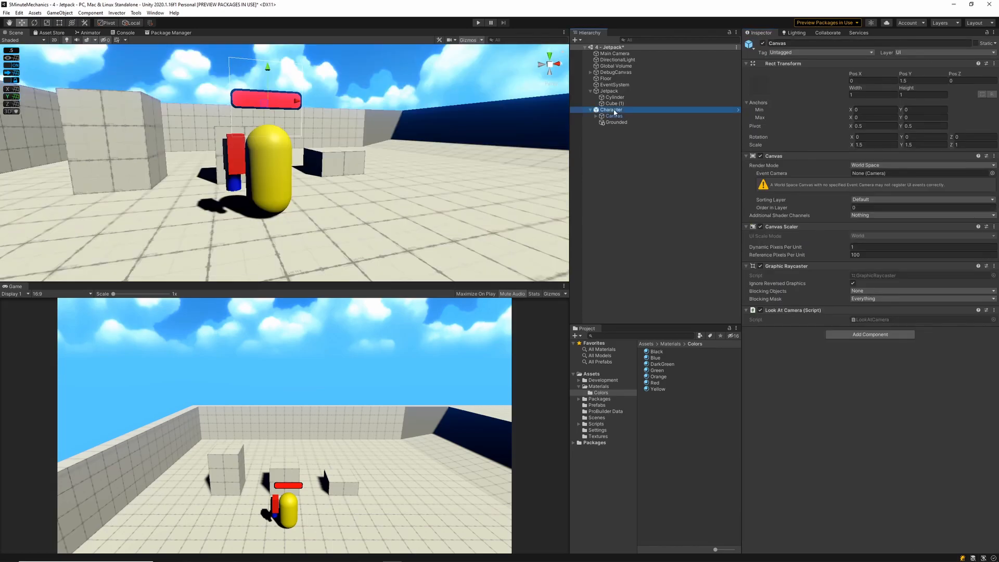
left_click(611, 109)
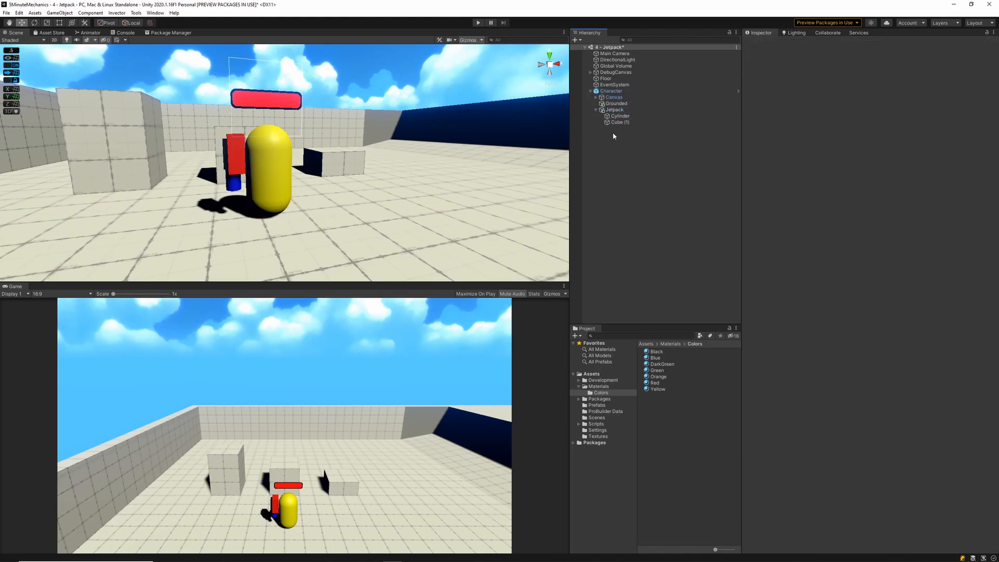
Create a new Particle System in the scene and adjust its main settings.
right_click(614, 135)
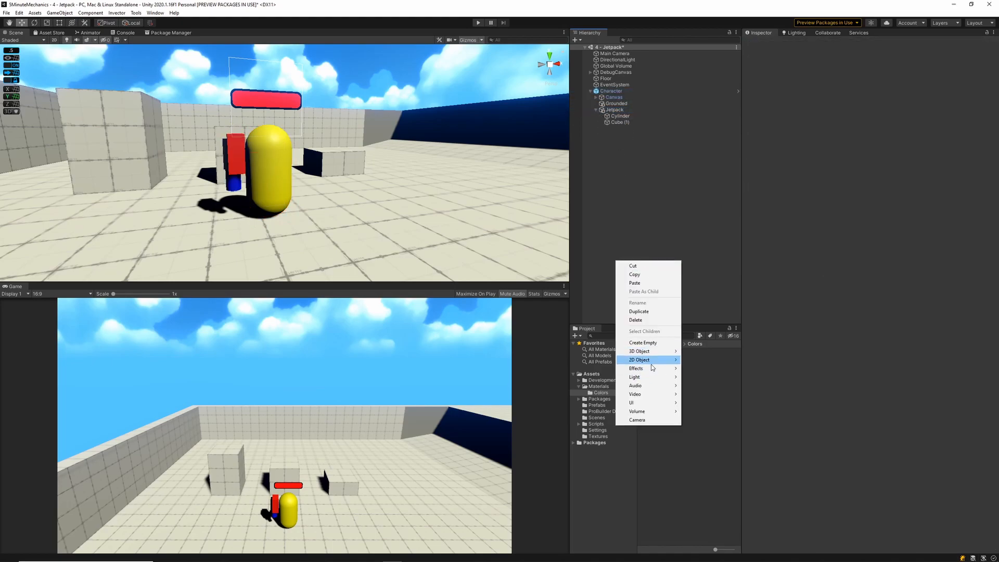
mouse_move(636, 368)
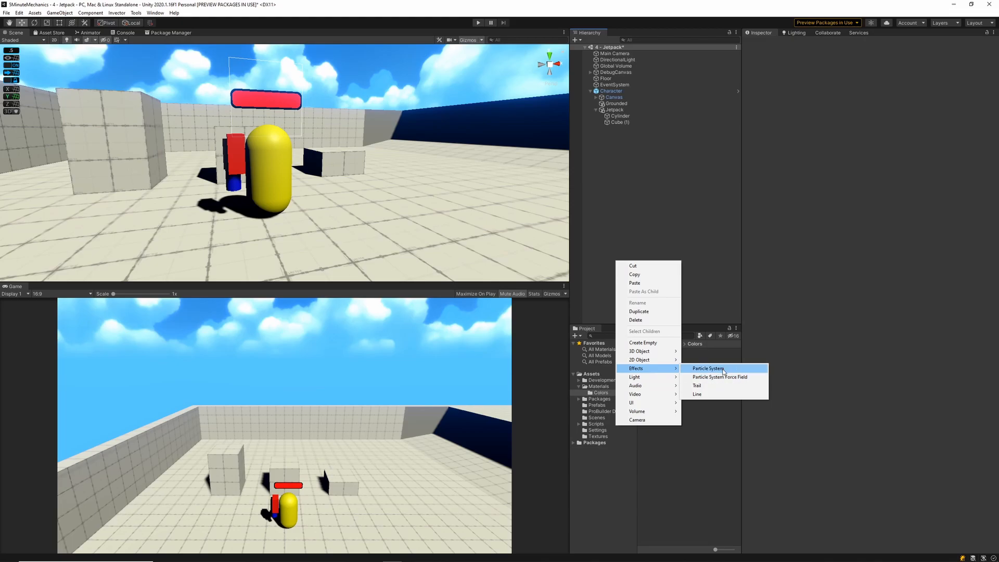
left_click(706, 369)
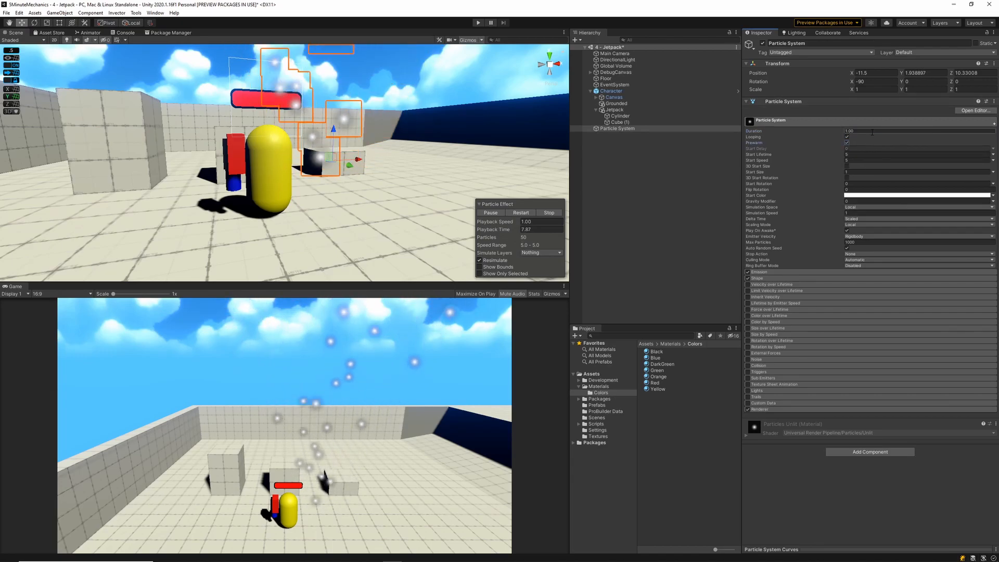
left_click(918, 154)
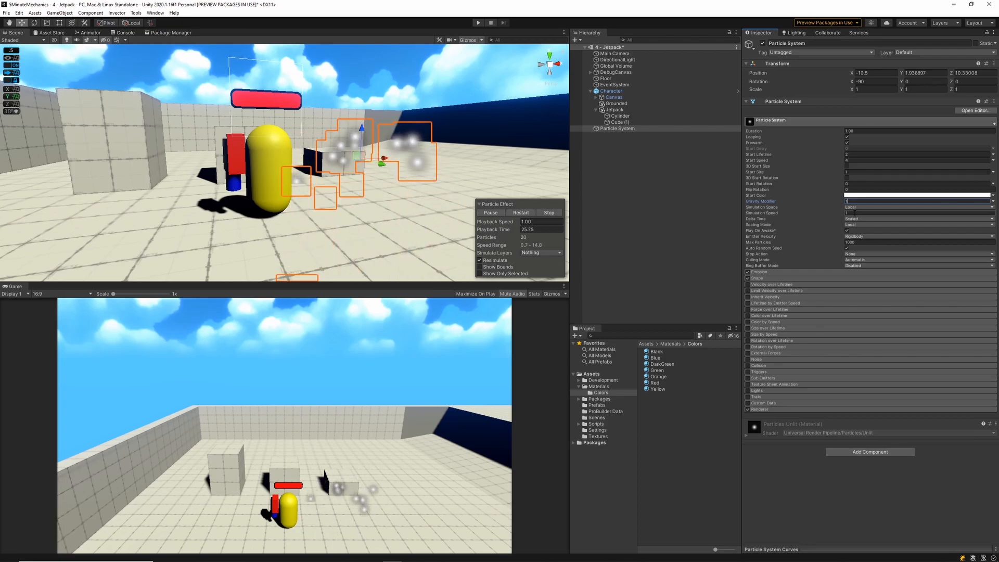
Set the particles' Simulation Space to World and expand the Emission module.
left_click(918, 206)
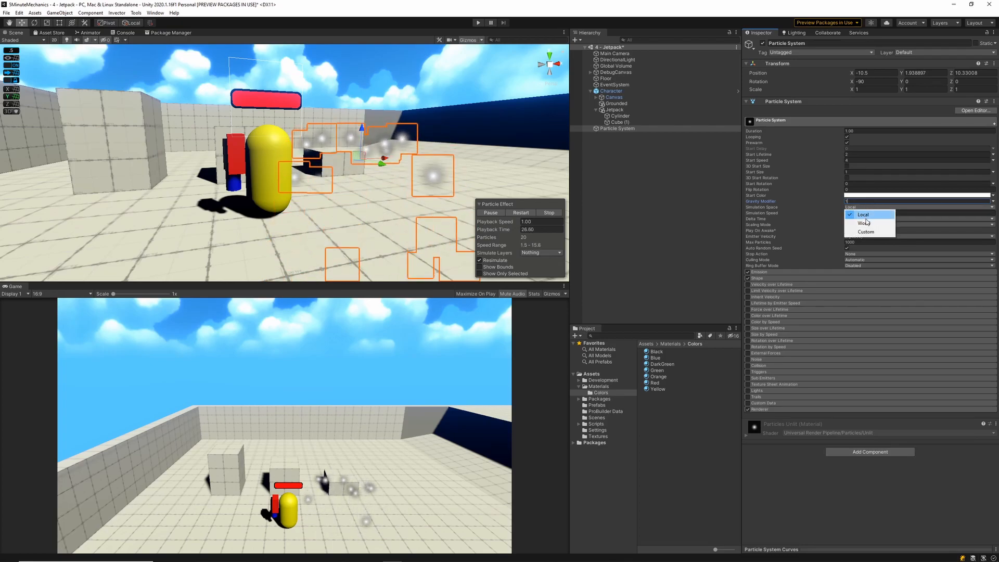
left_click(863, 223)
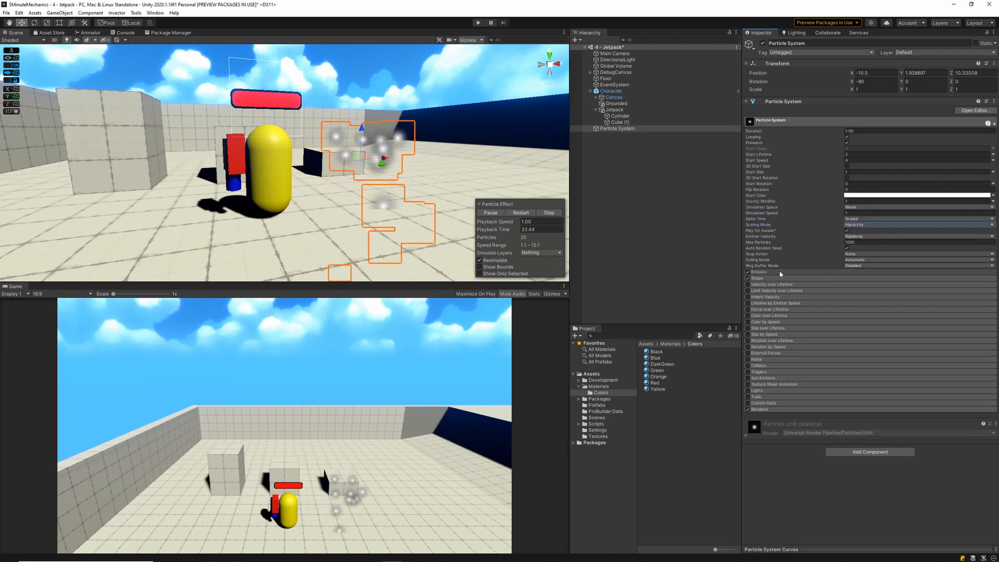
left_click(758, 271)
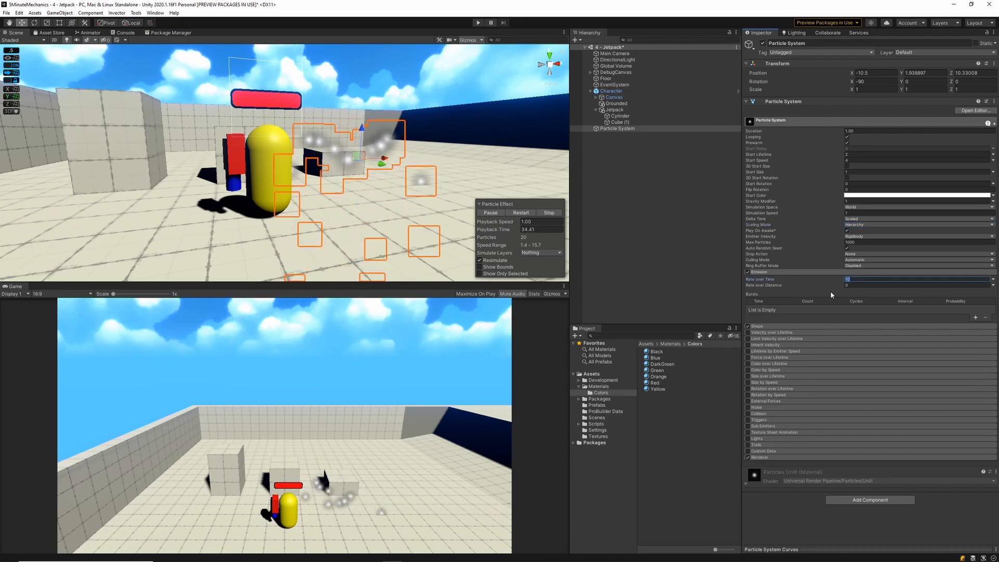
Set emission rate to 25 per second and emit from a Circle shape.
type("25")
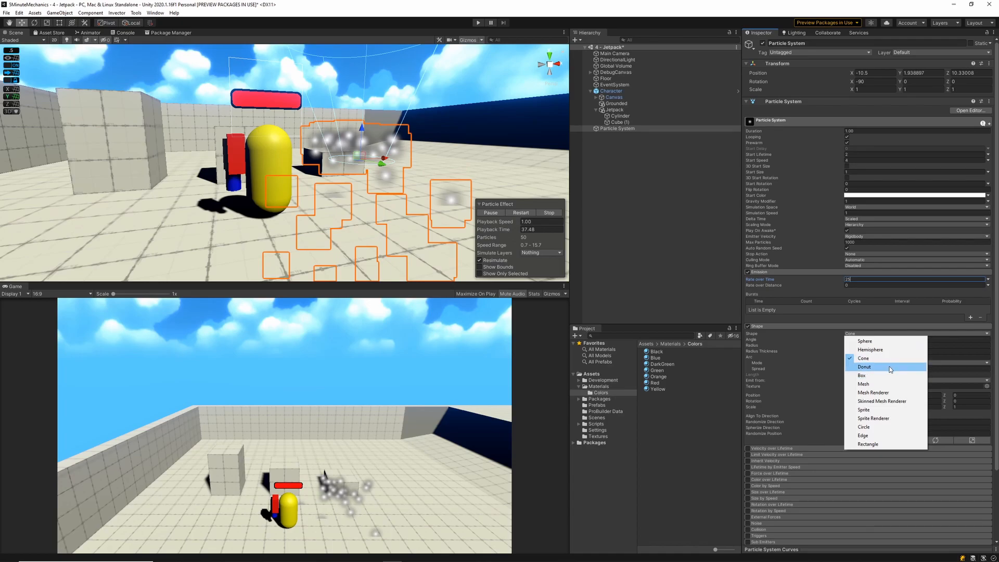
left_click(864, 426)
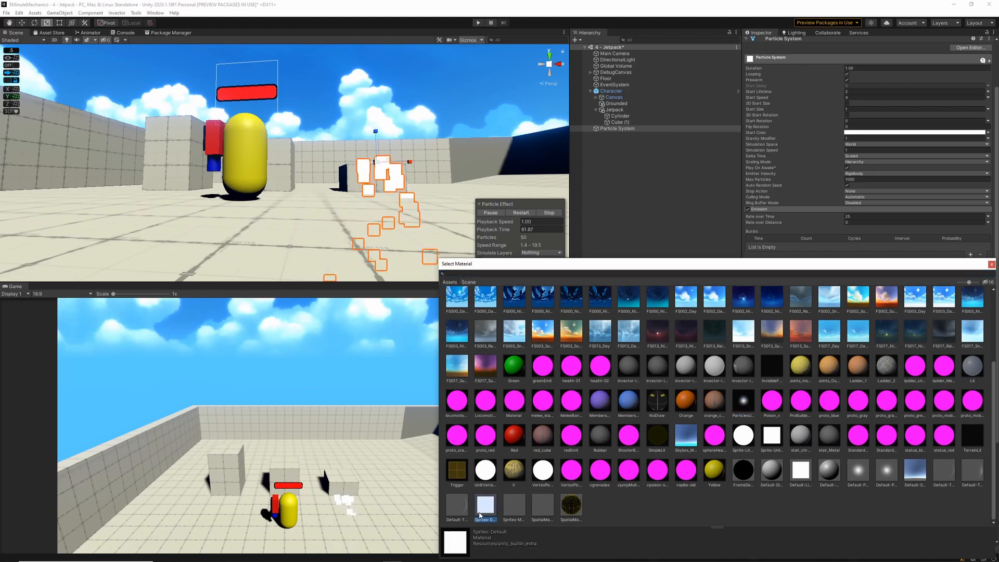
Use Sprites-Default material and an orange-to-transparent Color over Lifetime gradient.
left_click(485, 504)
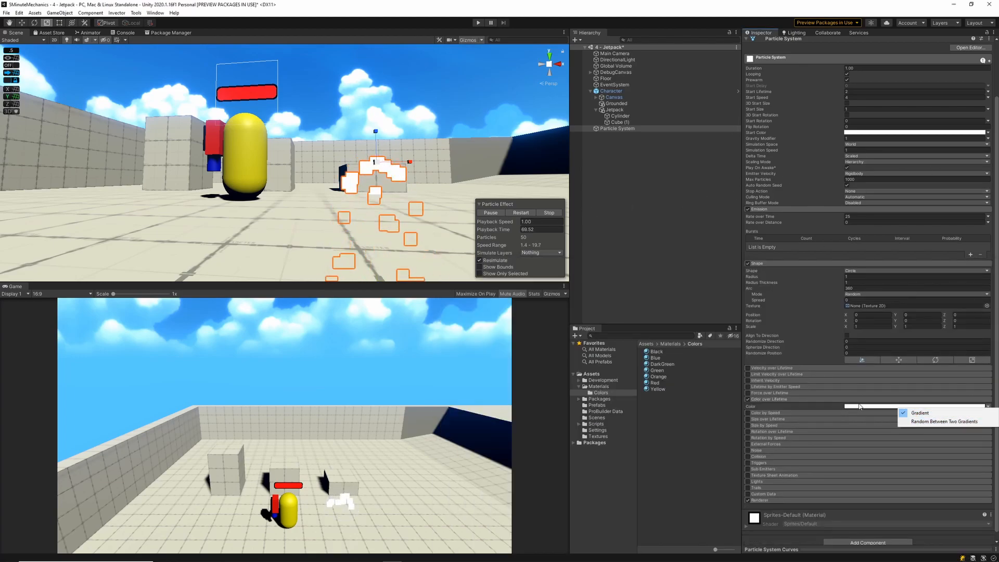
left_click(915, 406)
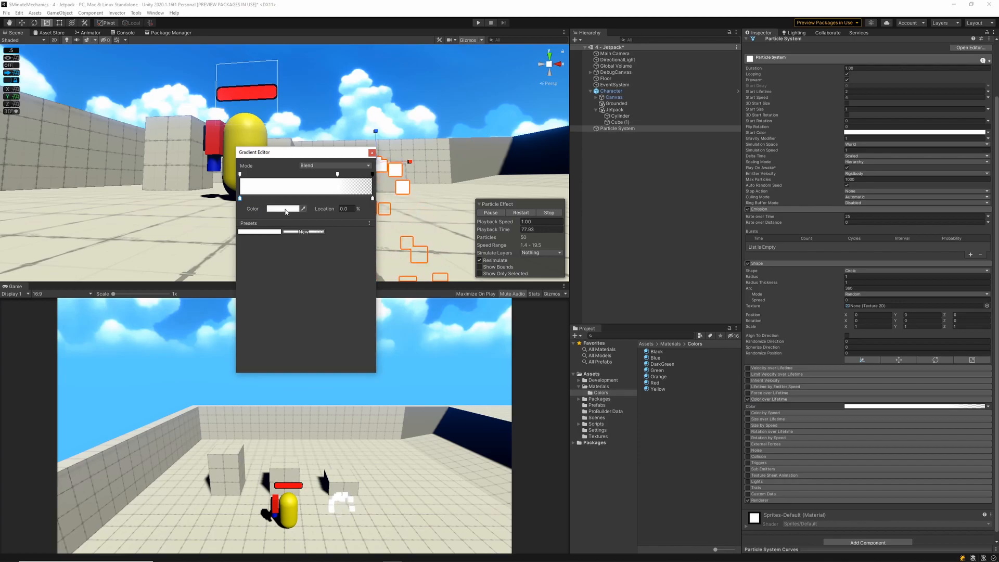
left_click(282, 209)
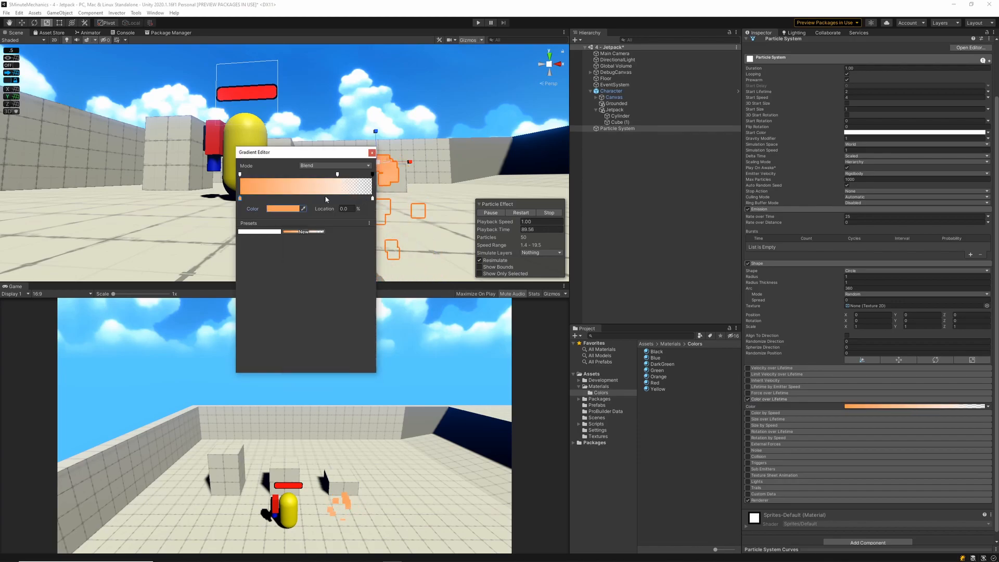
left_click(283, 208)
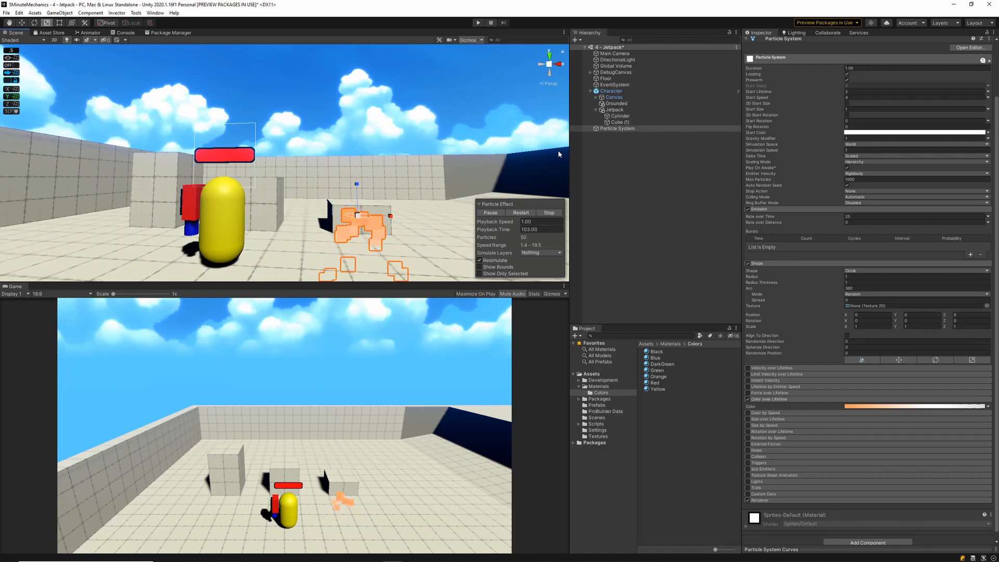
Move the particle system under the Jetpack as Effect and adjust its size over lifetime.
left_click(617, 128)
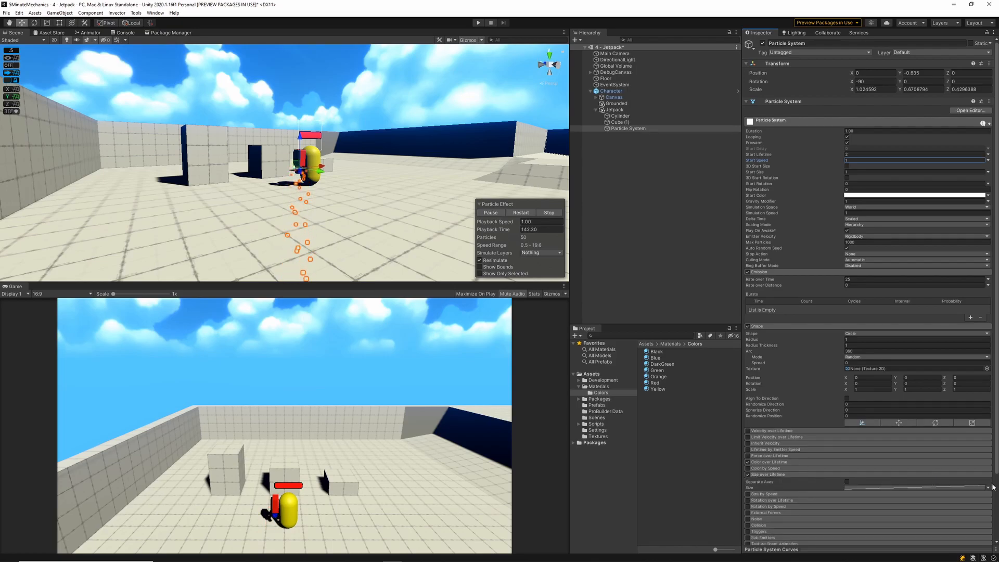
left_click_drag(846, 487, 923, 487)
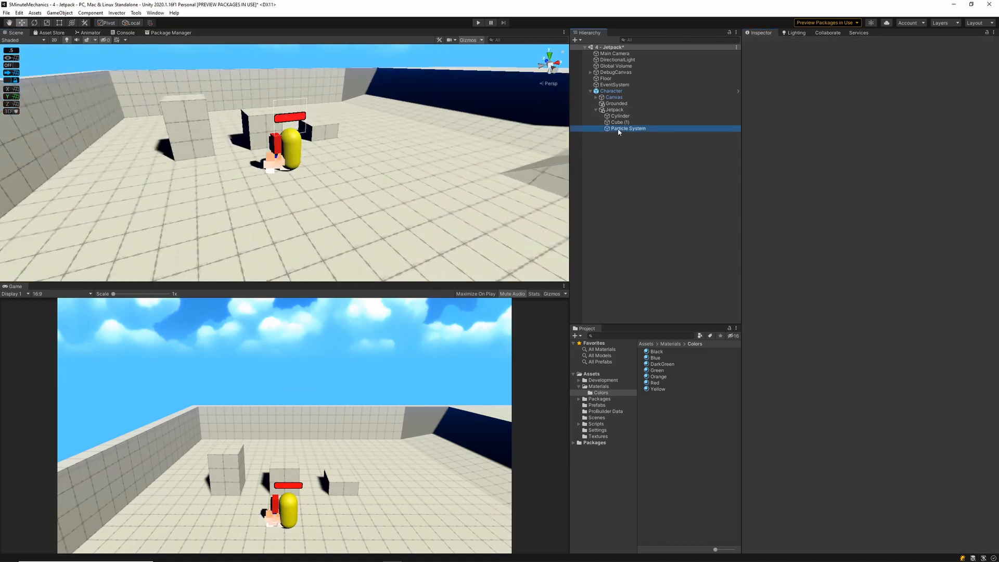
left_click(628, 128)
type("Effect")
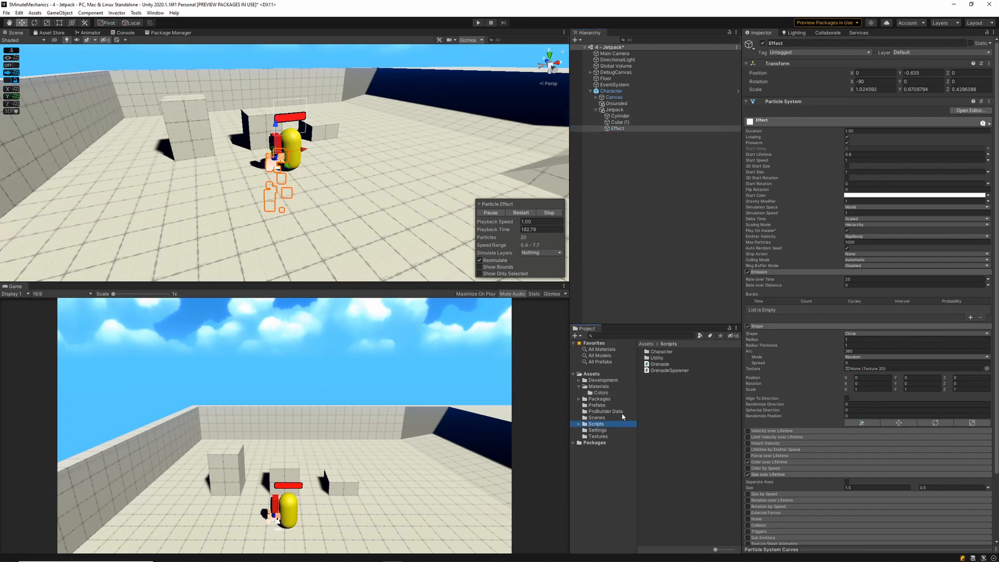
Create a new C# script named Jetpack in the Scripts folder.
right_click(623, 414)
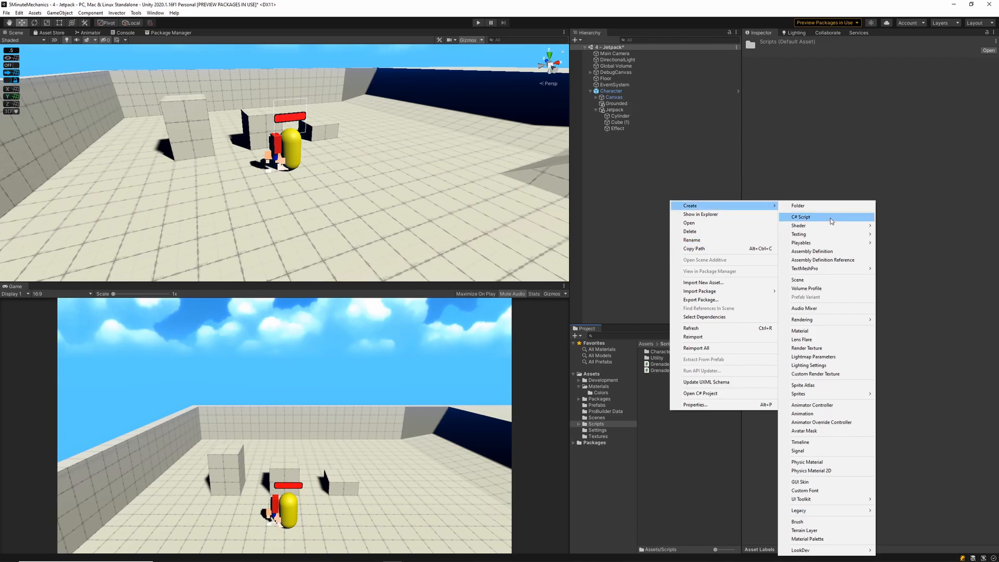
left_click(800, 216)
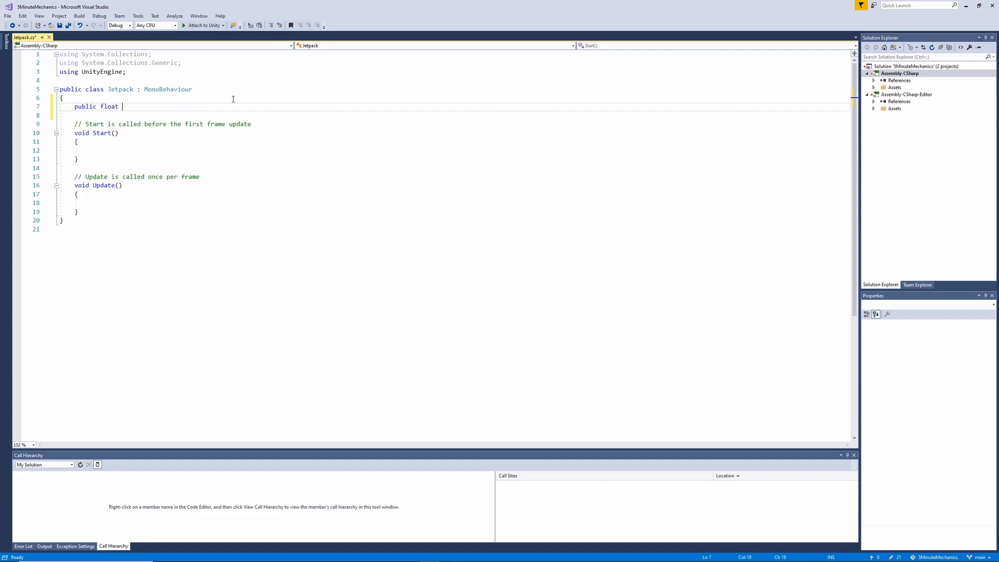
Declare maxFuel, thrustForce, rigid, groundedTransform, effect and curFuel, setting curFuel = maxFuel in Start.
type("maxFuel = 4f;")
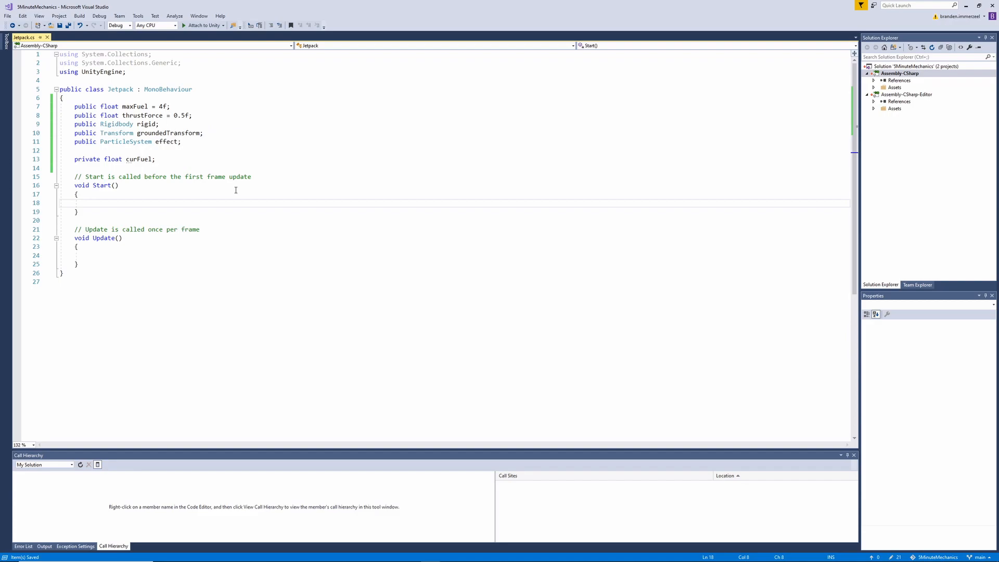
type("c")
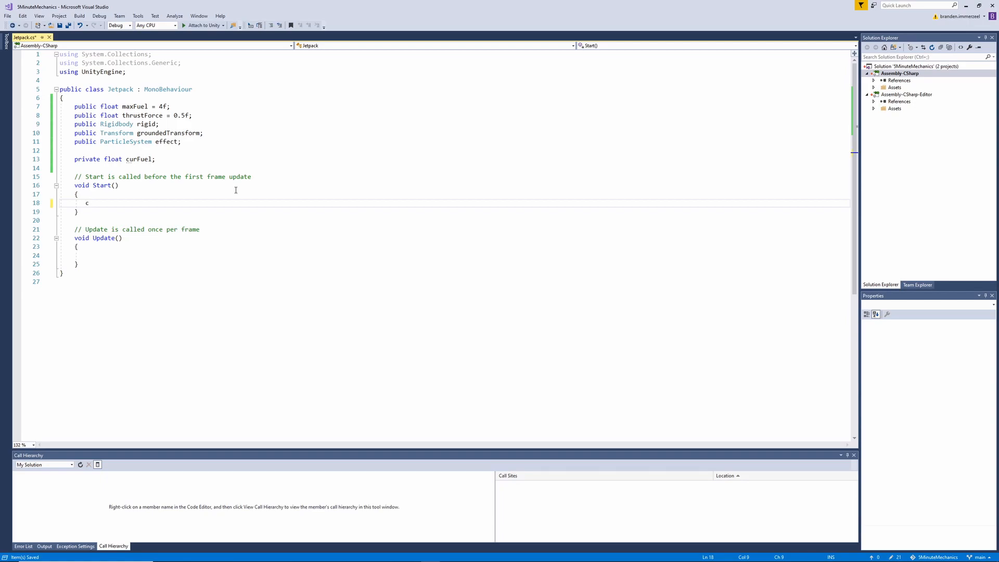
type("urFuel =")
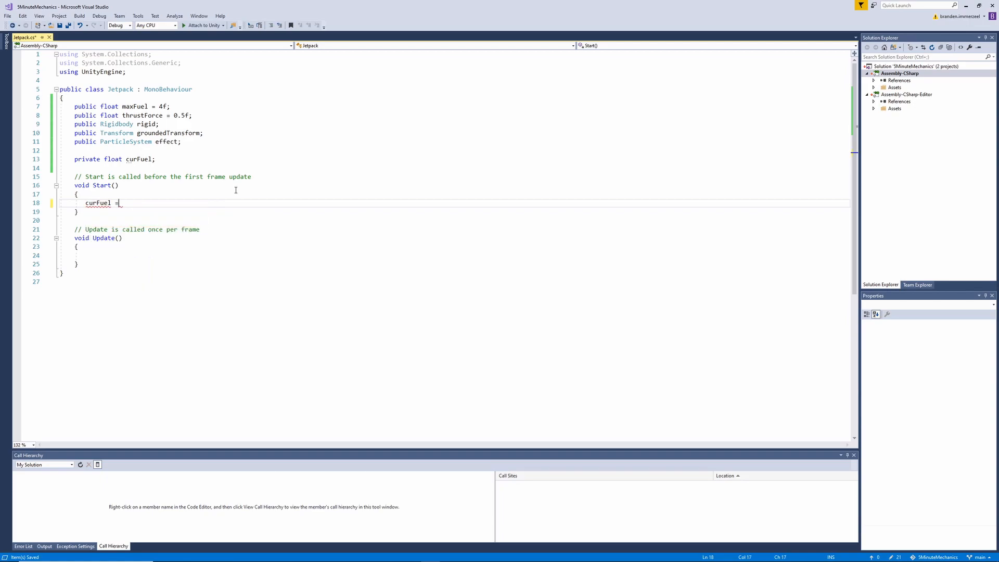
type("maxFuel;")
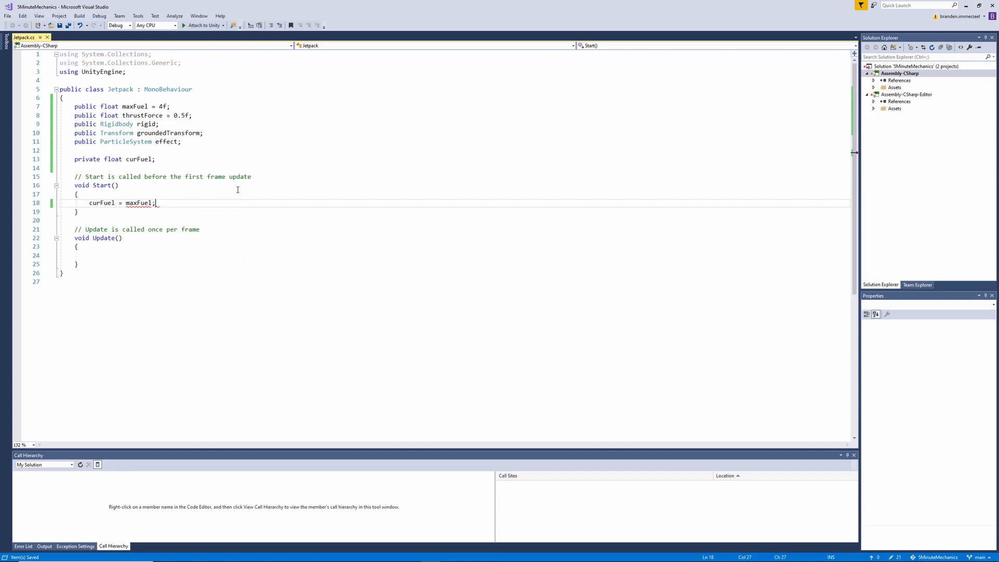
left_click(268, 256)
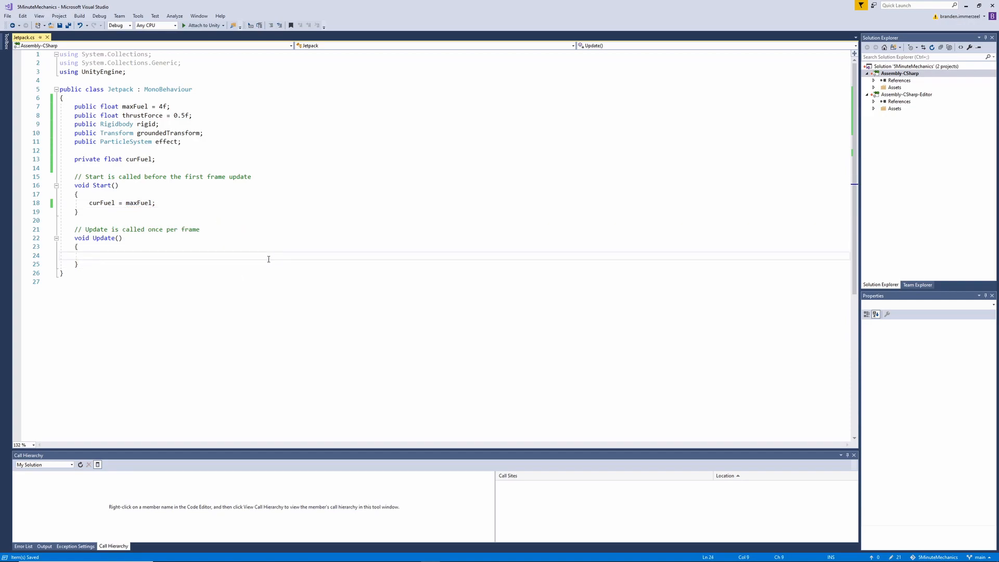
In Update, while Jump axis > 0 and curFuel > 0, drain curFuel by Time.deltaTime.
type("if()")
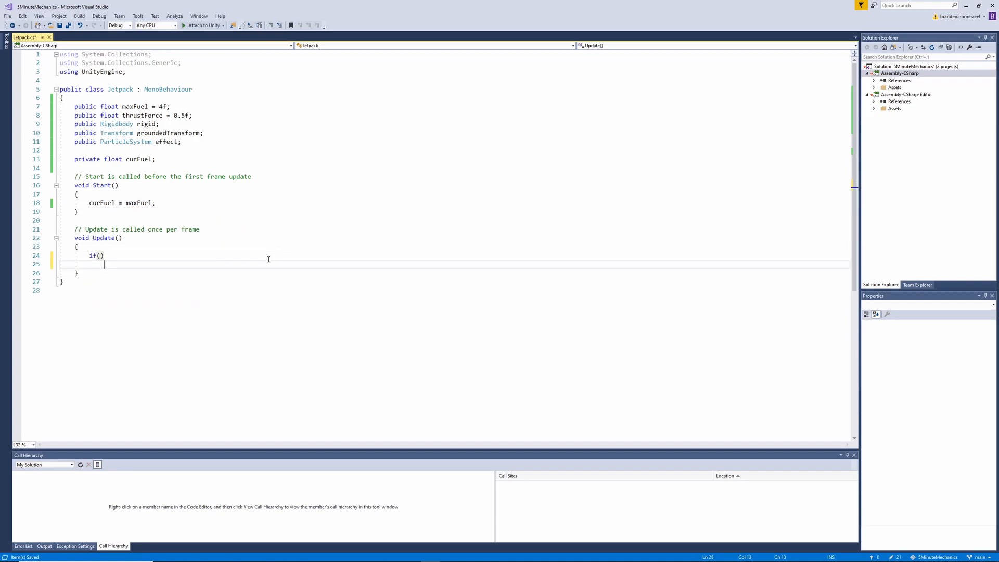
type("i")
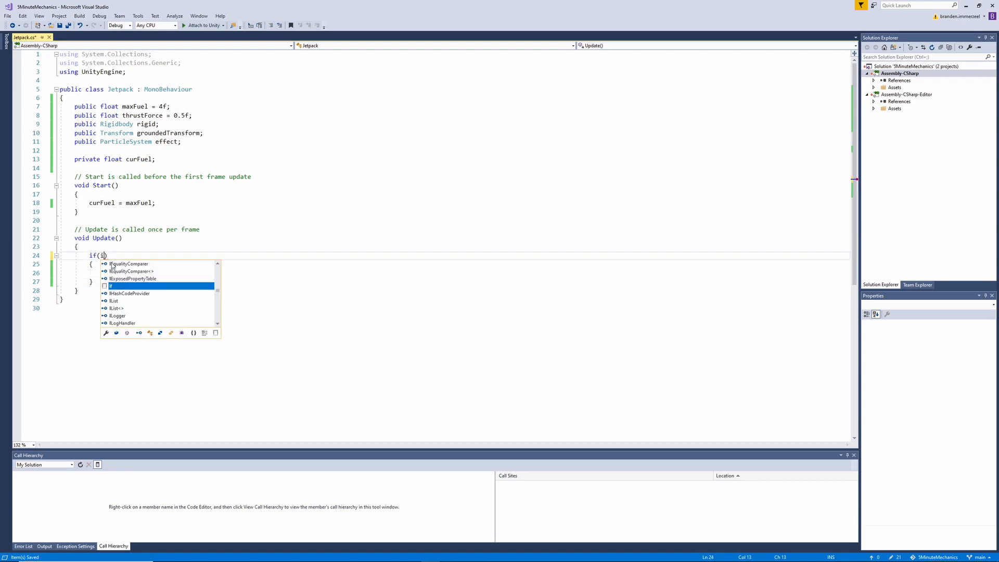
type("nput")
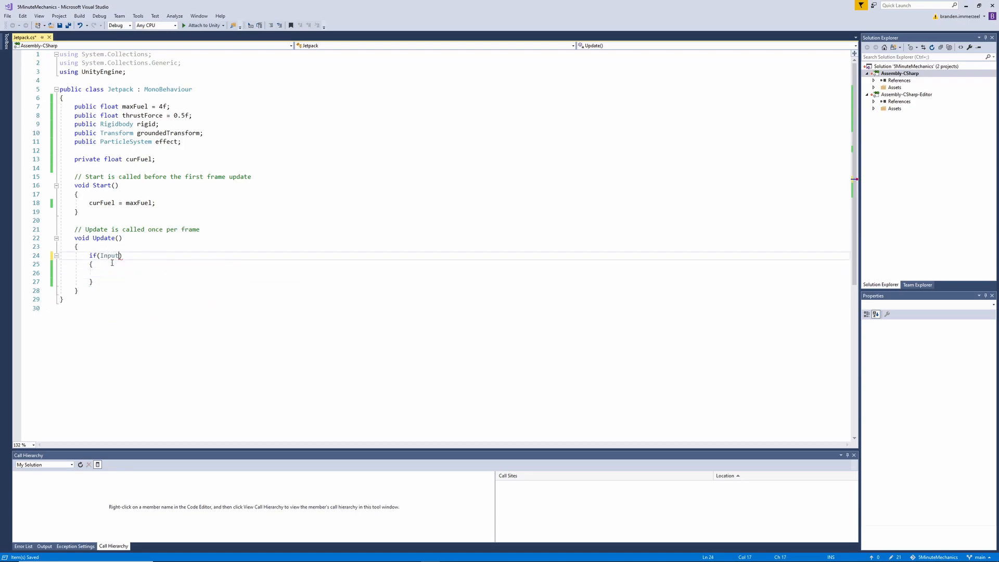
type(".GetAxis(\"Jump\")")
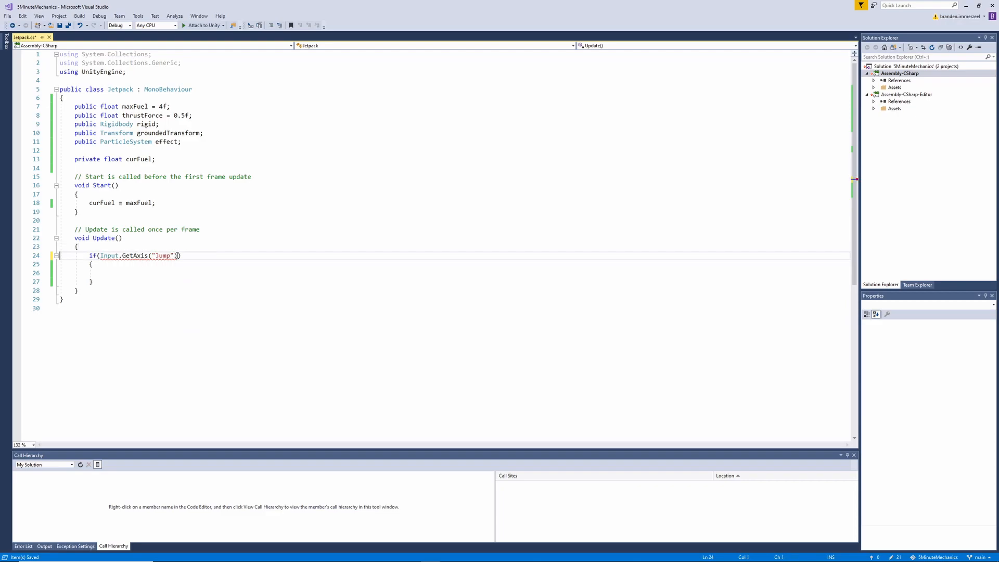
type("> 0f")
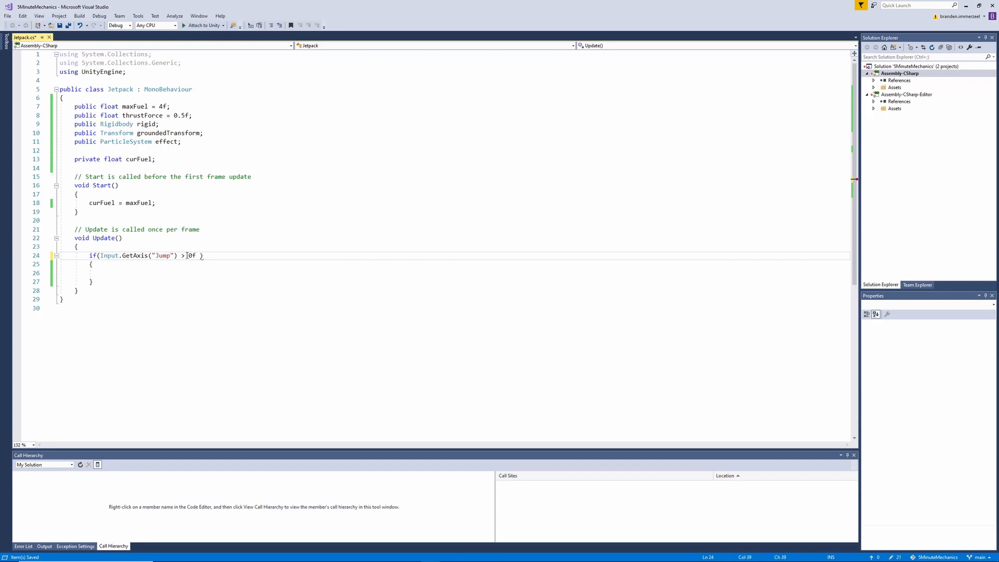
type("&&")
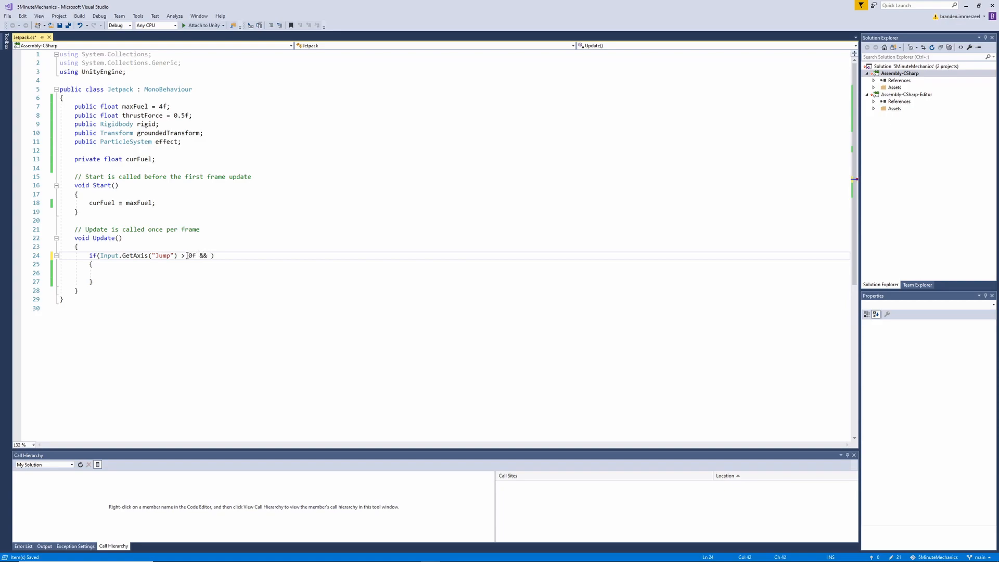
type("curFuel > 0f")
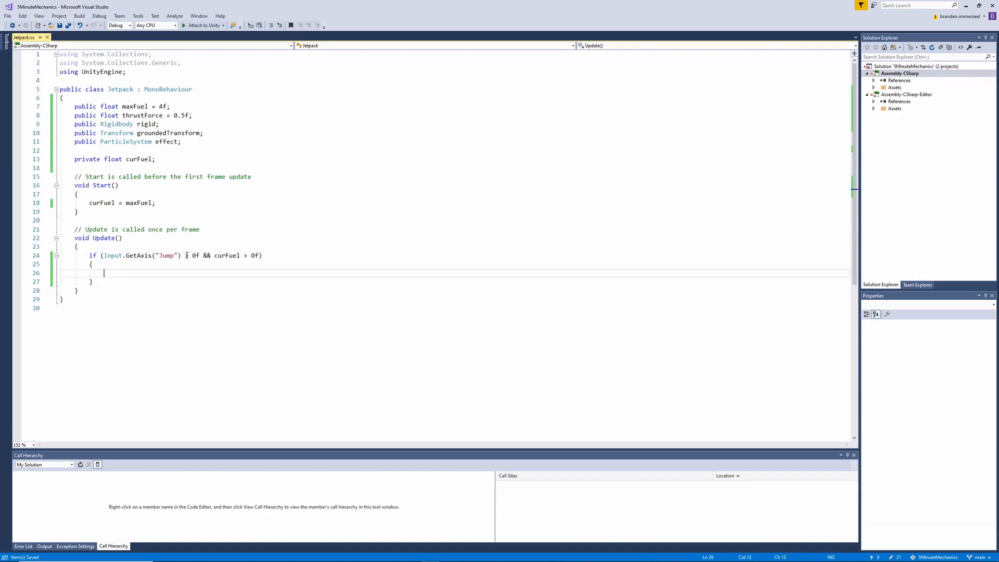
type("curfu")
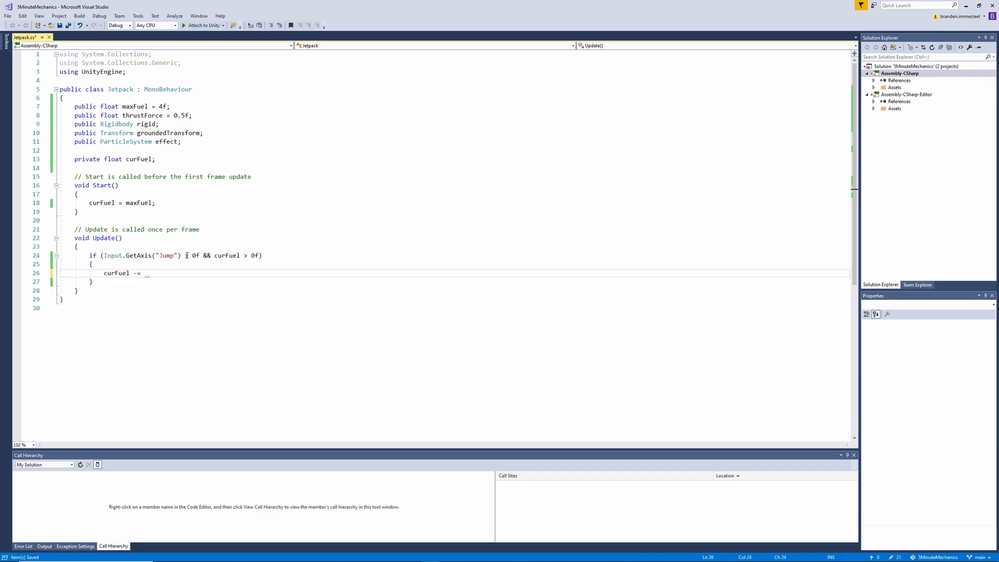
type("Time.deltaTime;")
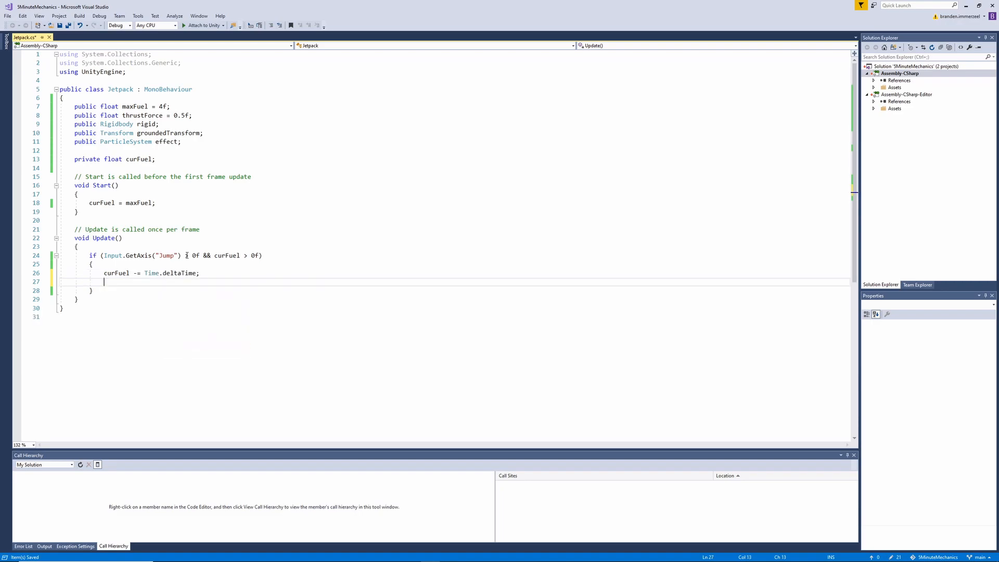
Push rigid upward with rigid.transform.up * thrustForce as a ForceMode.Impulse force.
type("rigid.")
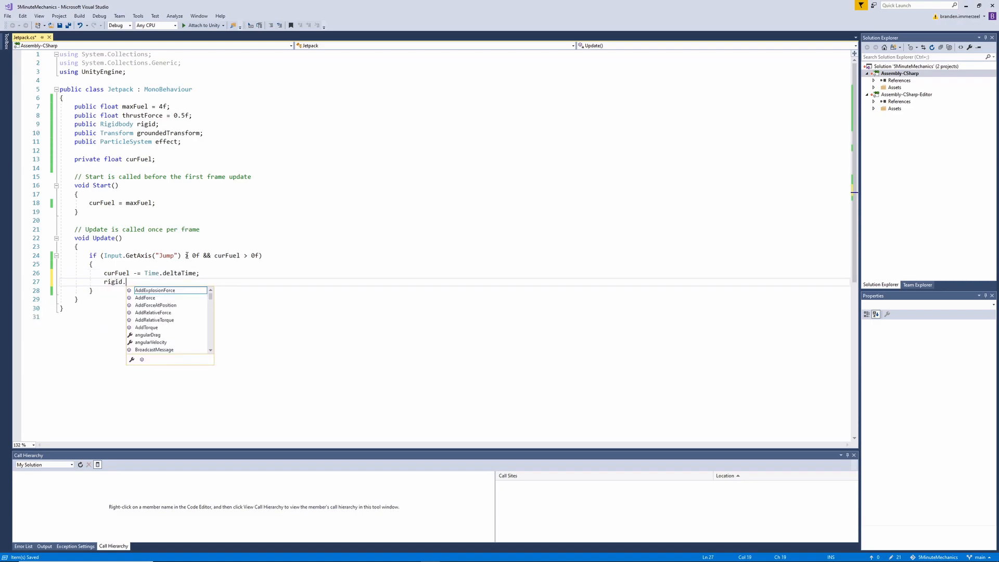
type("AddForce();")
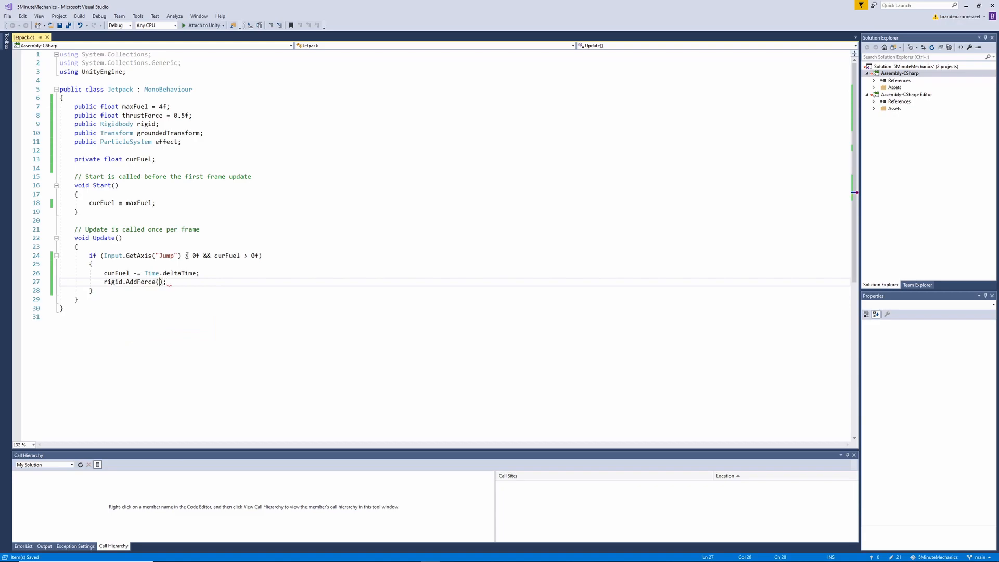
type("rigid.transform.up * fo")
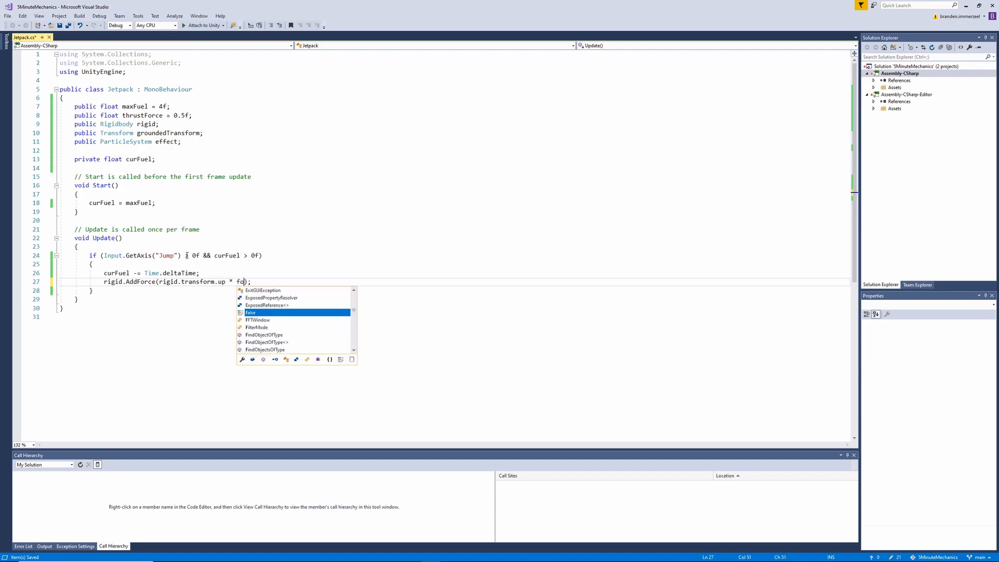
type("rce")
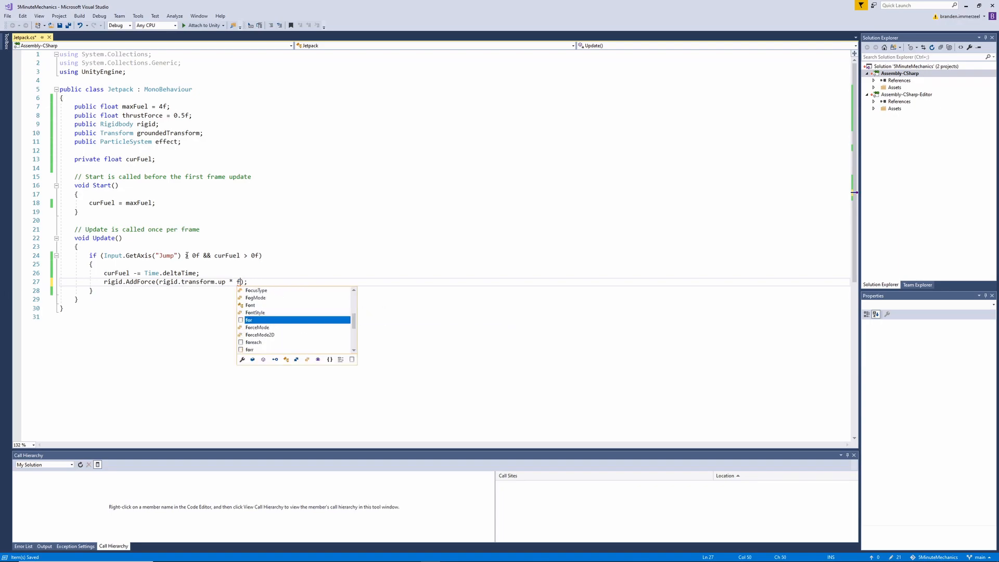
type("thrustForce")
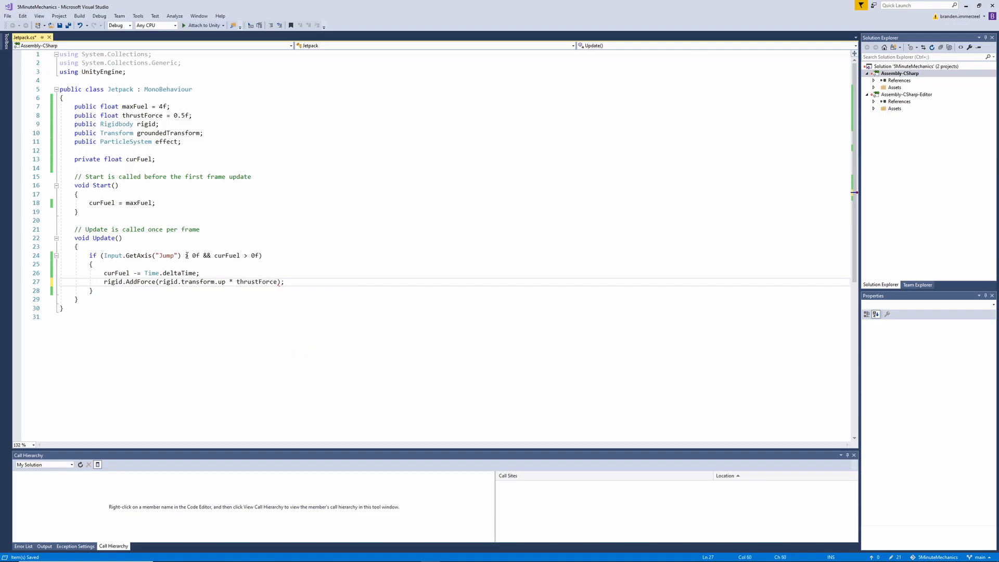
type(",")
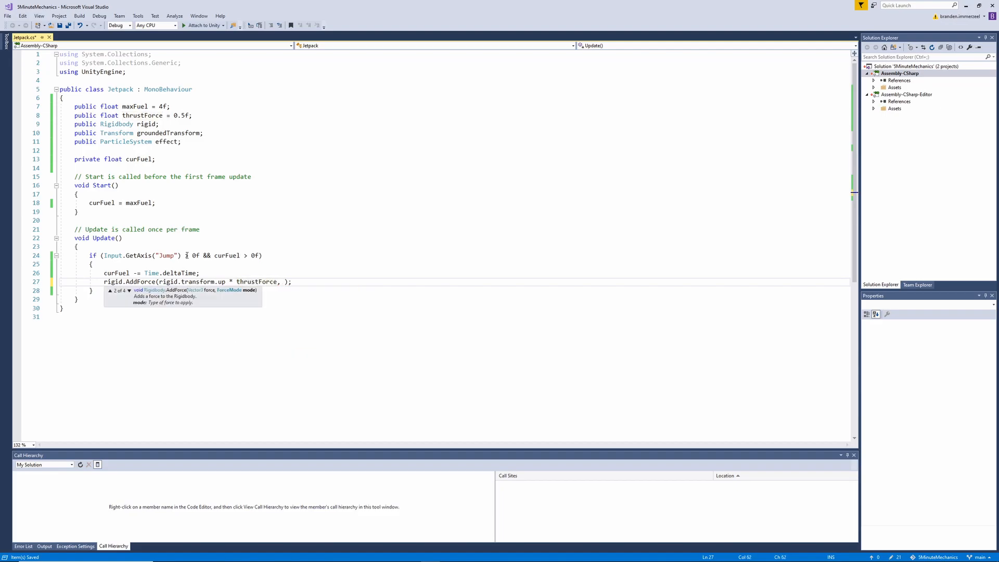
type("ForceMode")
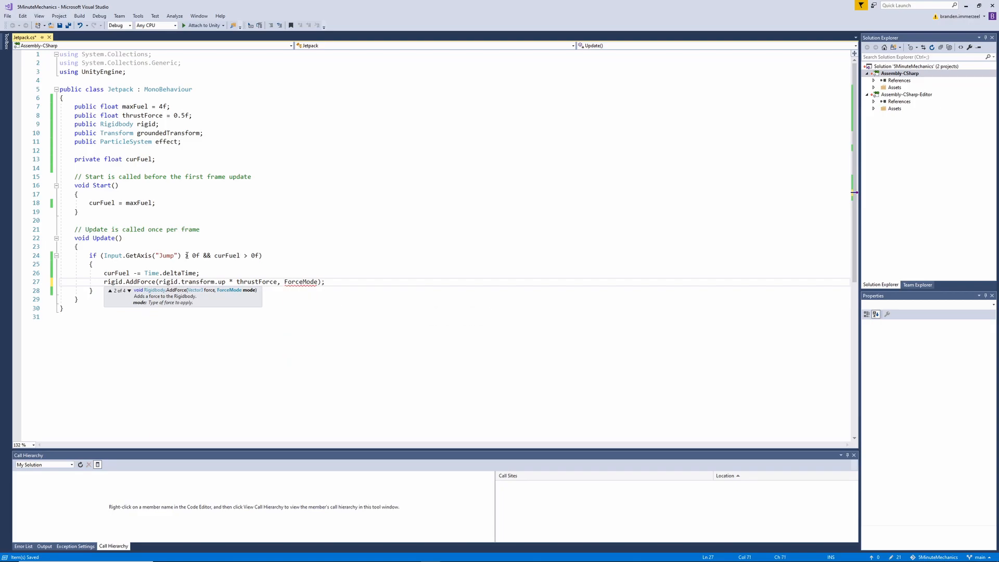
type(".Impulse")
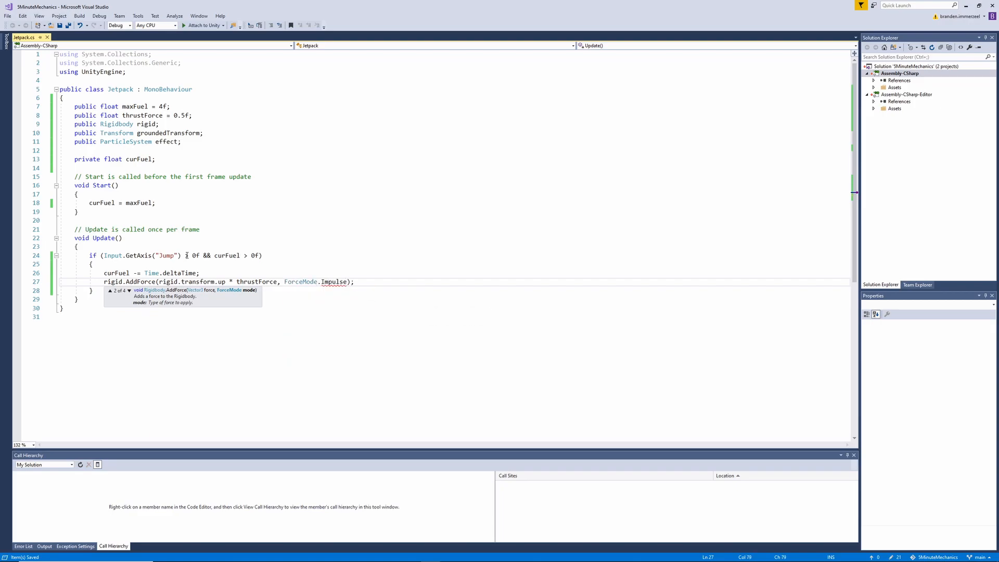
type("e")
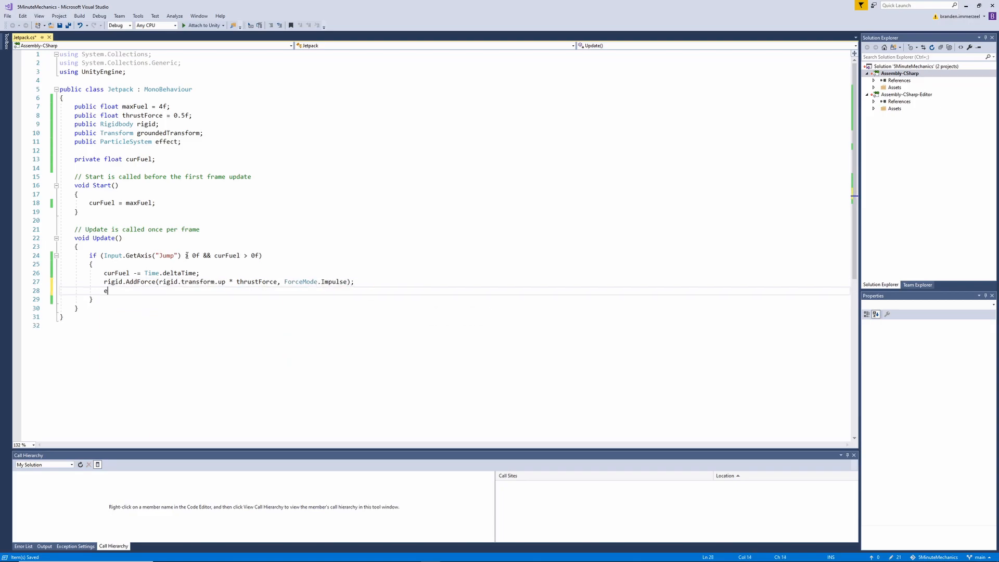
Play the effect particle system while thrusting with effect.Play().
type("ffect.playbackSpeed")
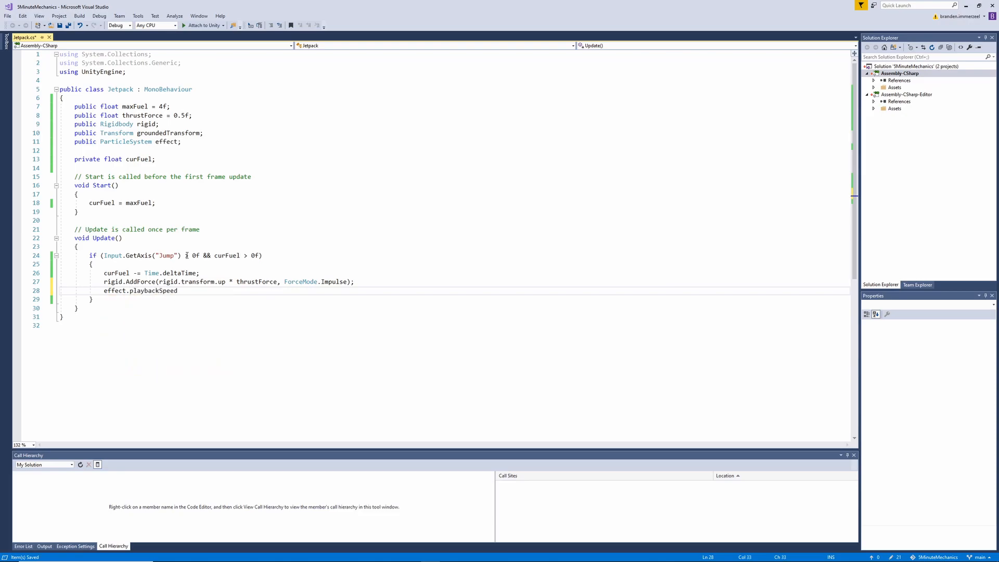
type("Play")
type("else if(")
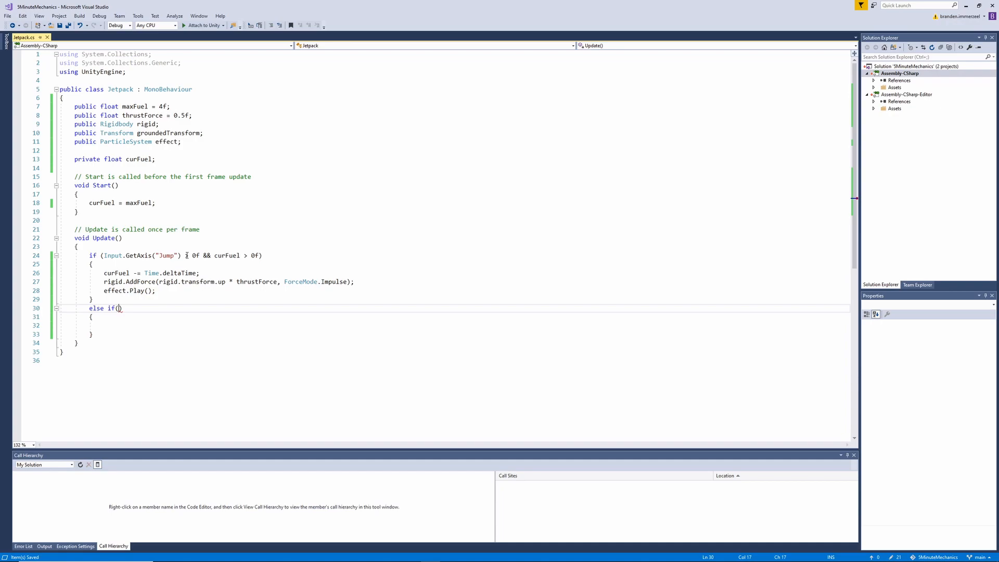
Raycast down 0.05 from groundedTransform.position against the Grounded layer mask.
type("Physics.Raycast")
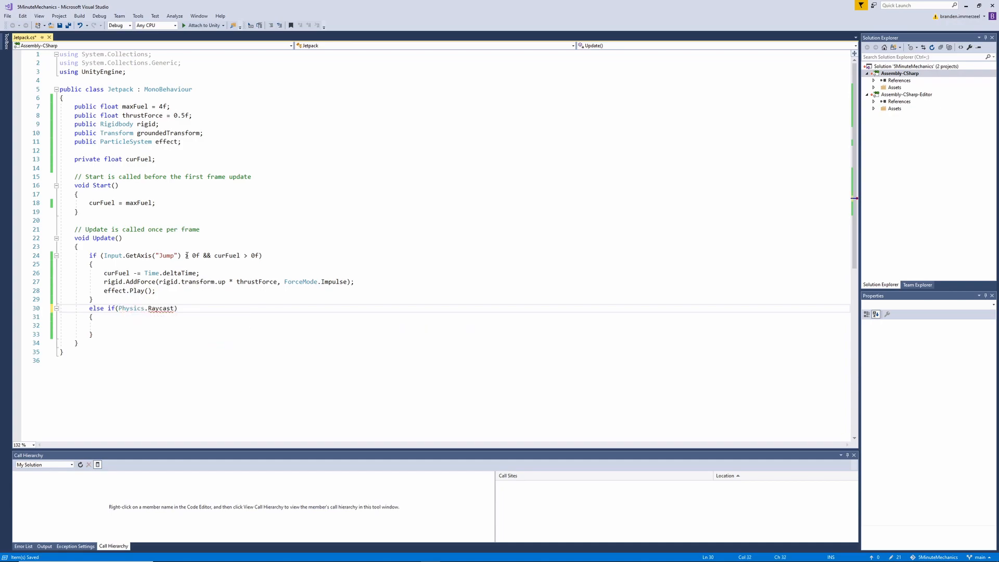
type("()")
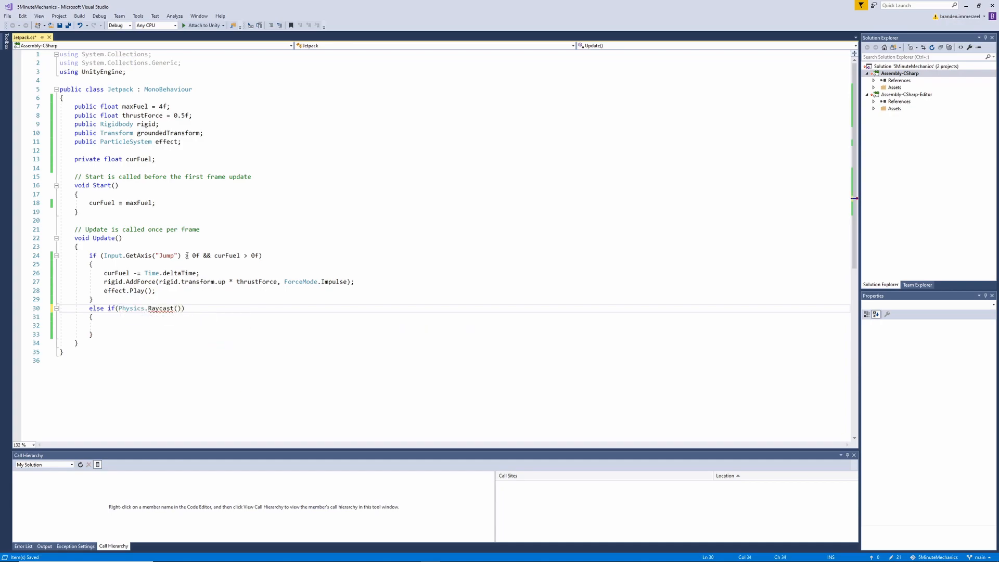
type("g")
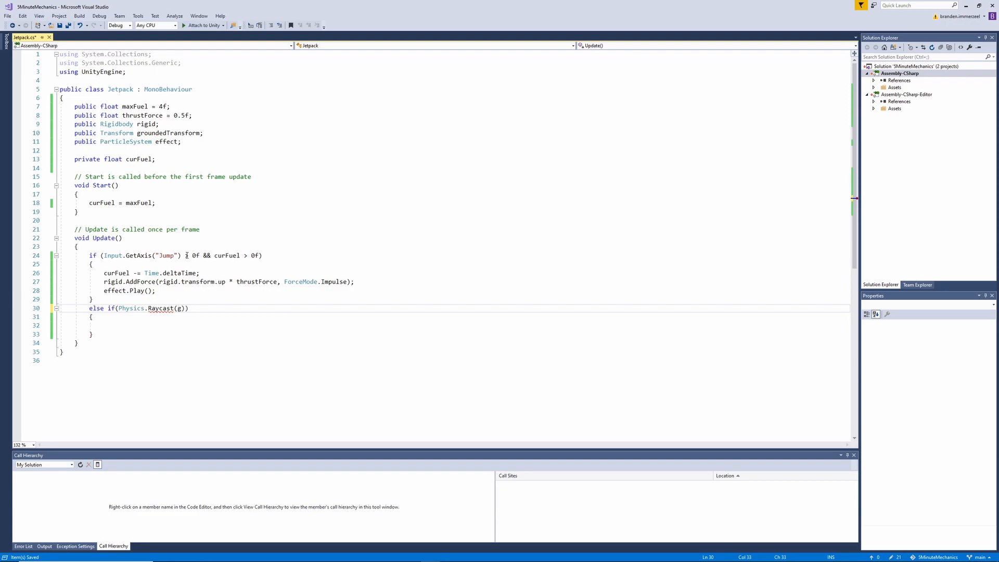
type("roundedTransform")
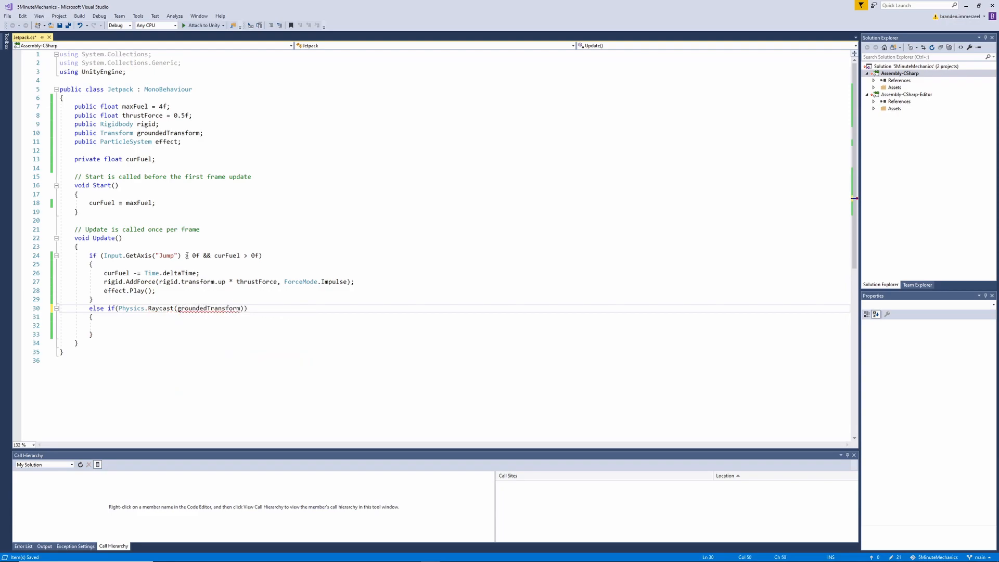
type(".position")
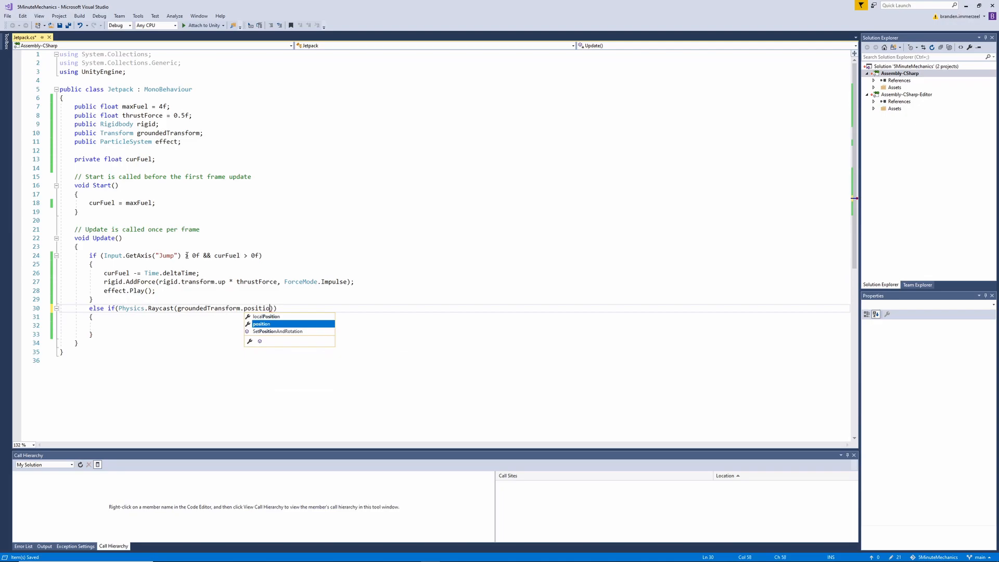
type(",")
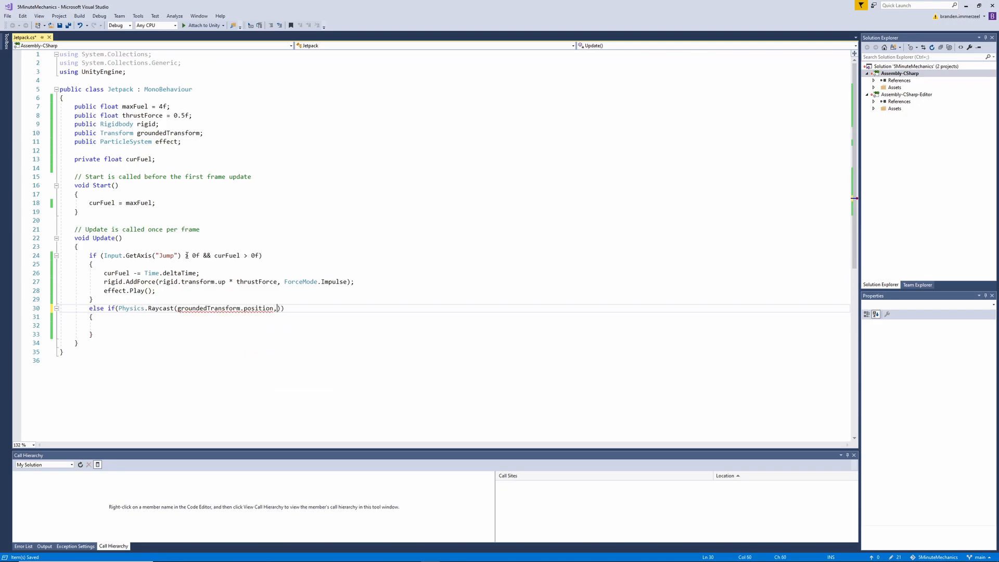
type("Vector3")
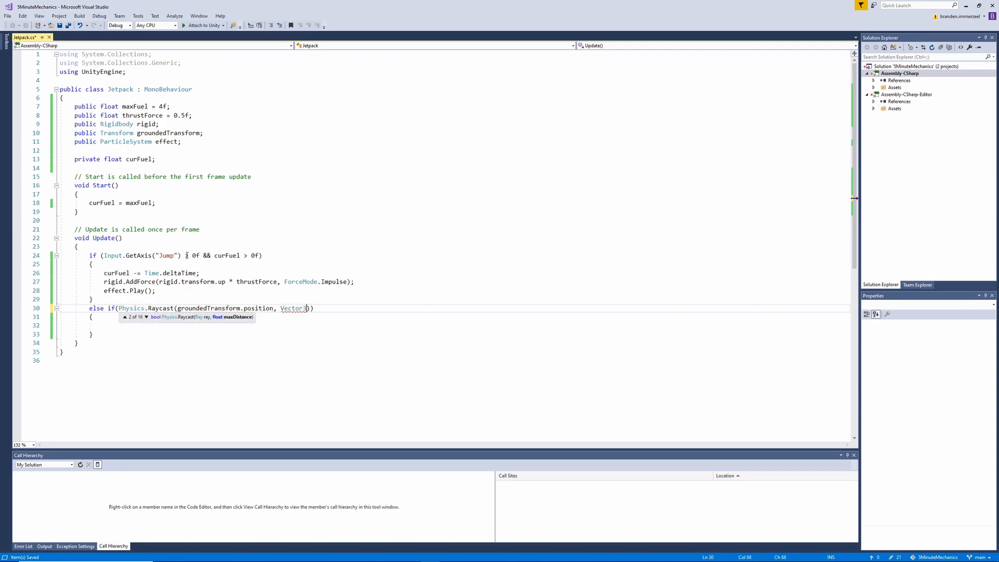
type(".down")
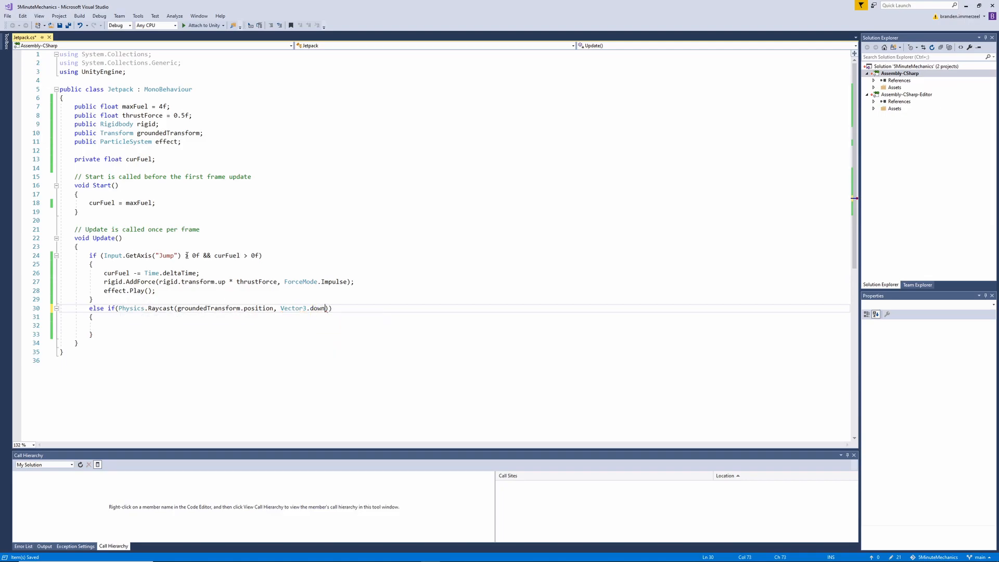
type(", 0.05f, Layer")
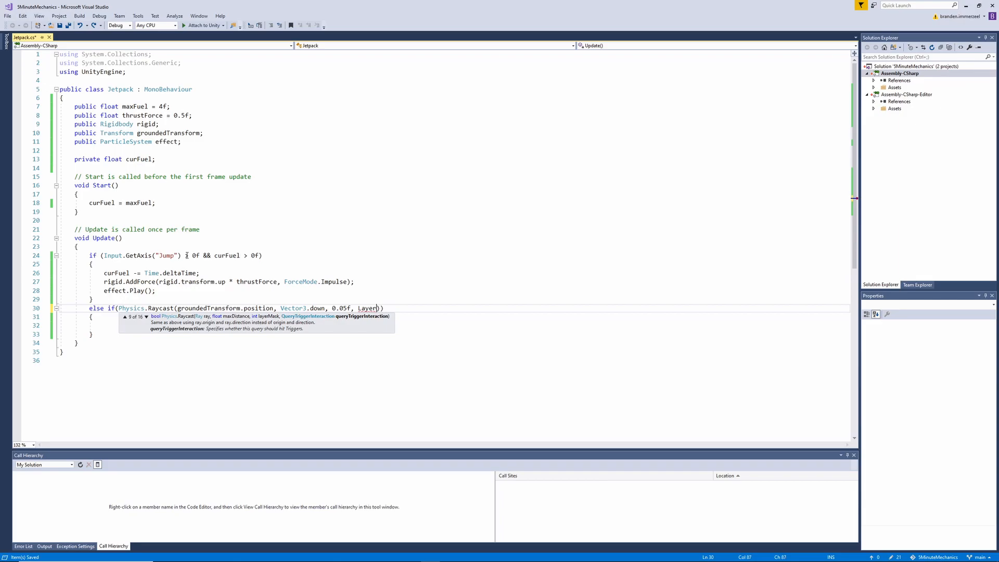
type("Mask.GetMask(\"Grounded\"")
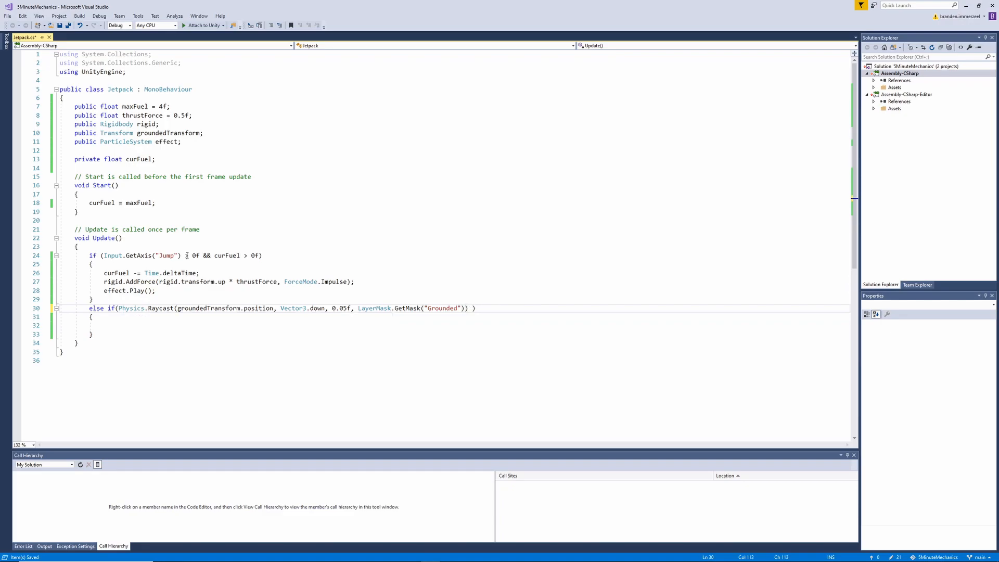
Also require curFuel < maxFuel in the else-if condition.
type("&&")
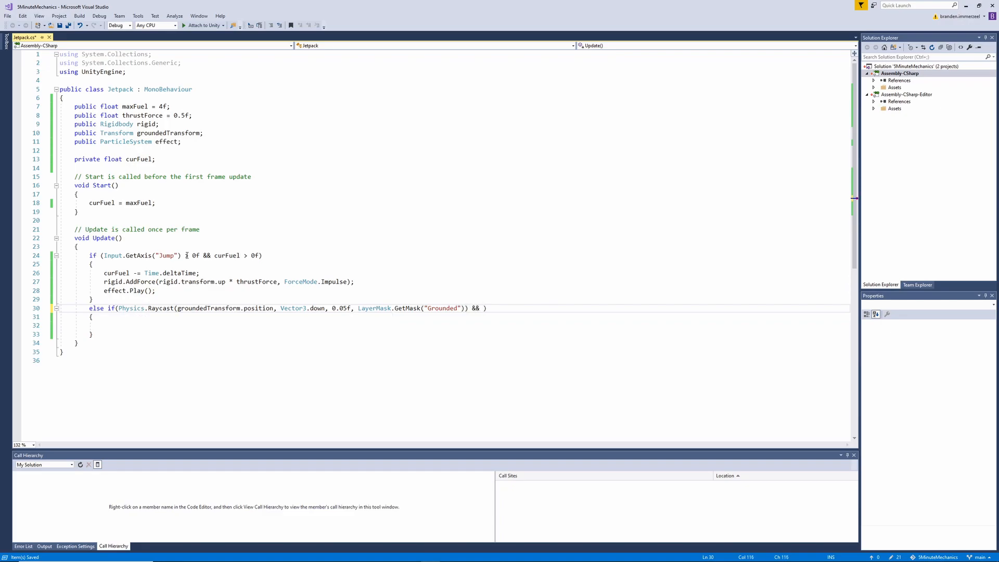
type("curFuel")
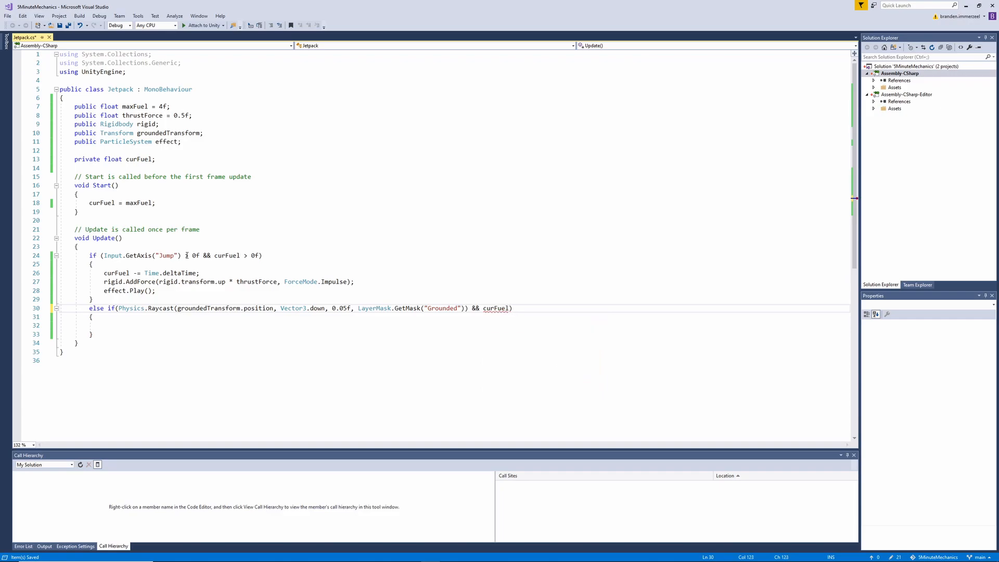
type("< maxFuel")
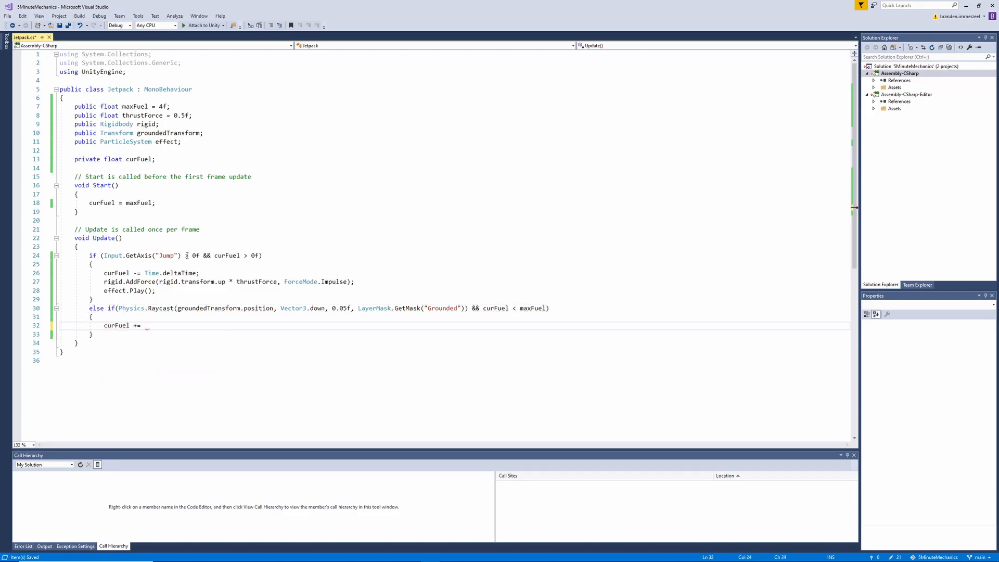
Add curFuel += Time.deltaTime; and effect.Stop(); in the grounded else-if branch.
type("Time.De")
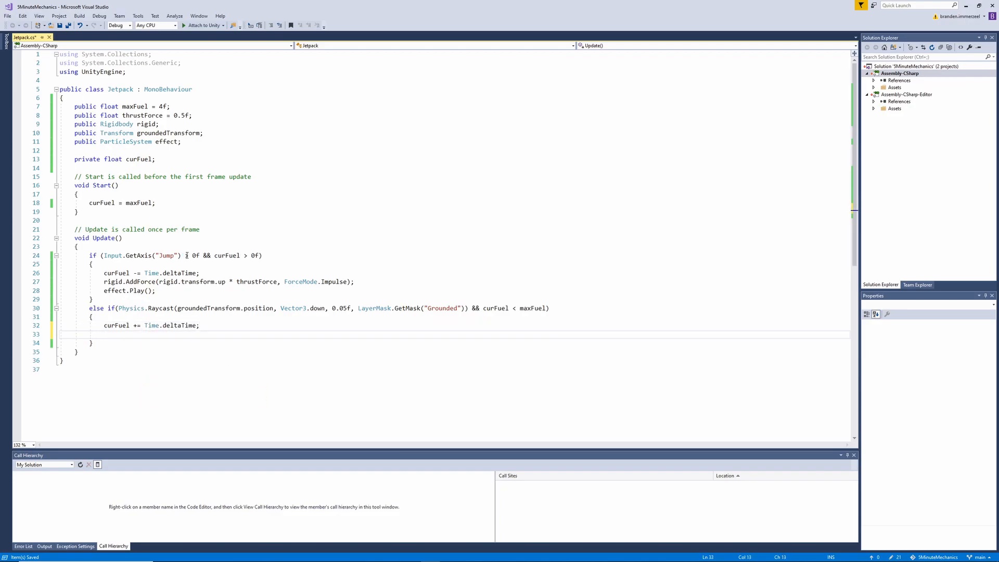
type("effect.s")
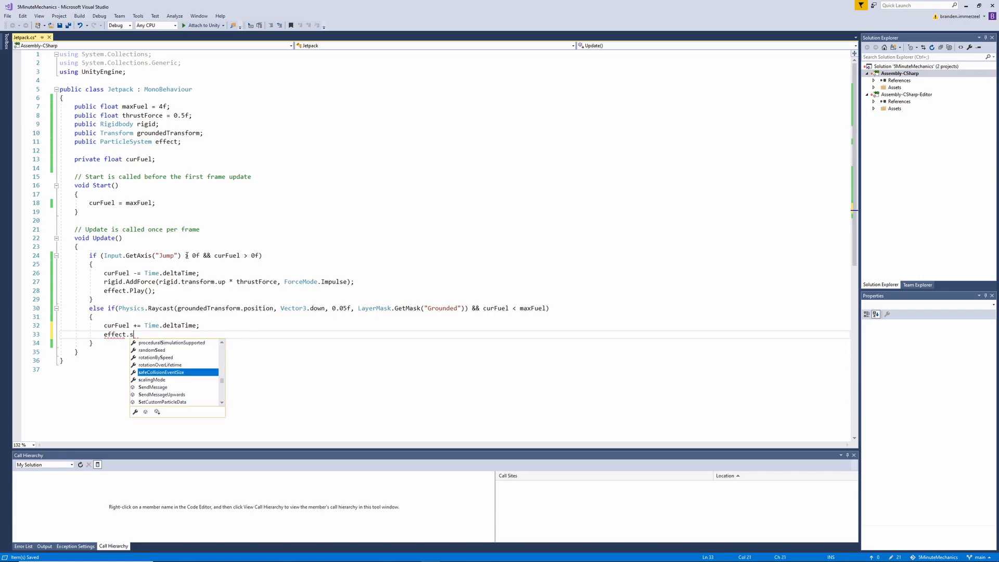
type("Stop()")
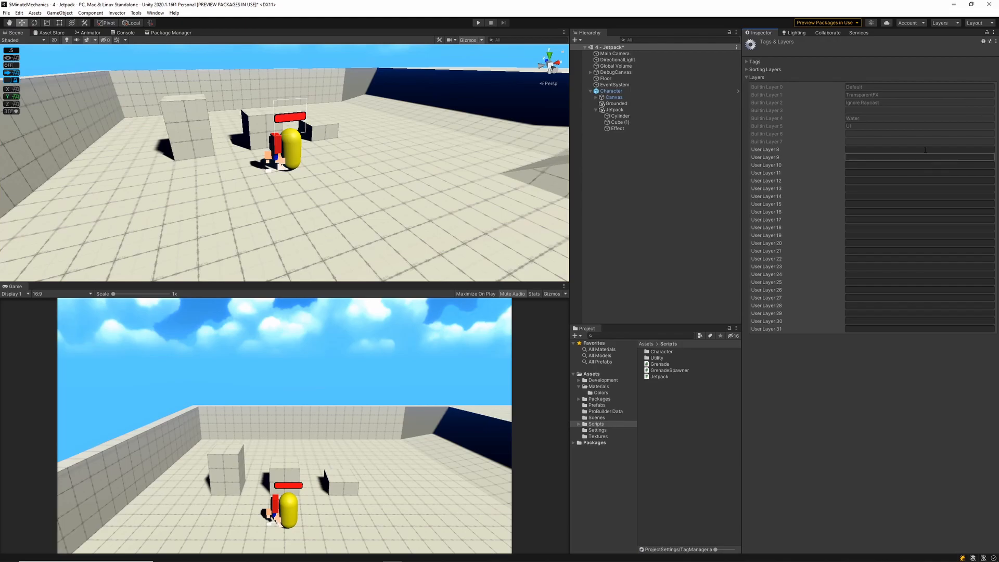
Name User Layer 8 'Grounded' and set the Floor object's layer to Grounded.
type("Groun")
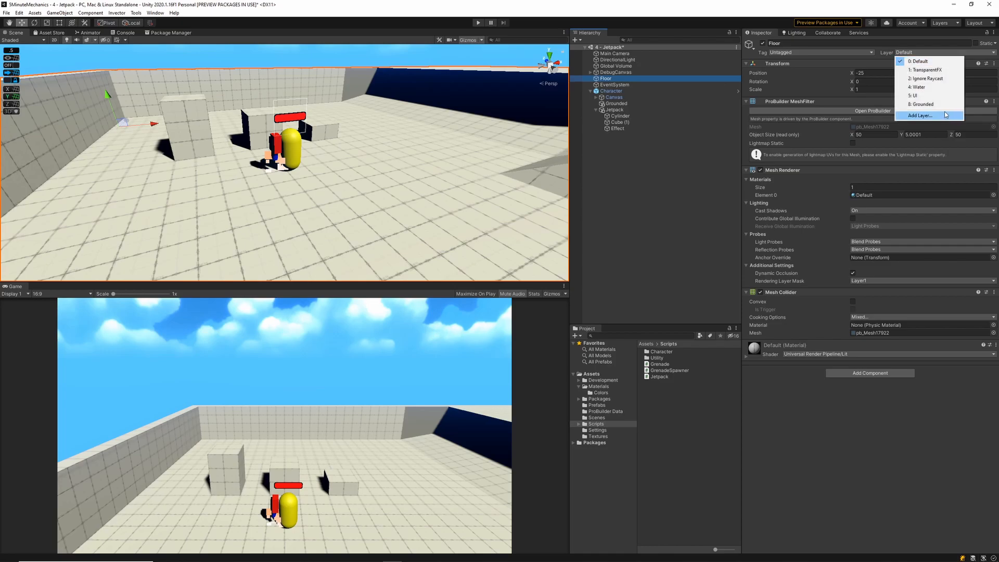
left_click(921, 105)
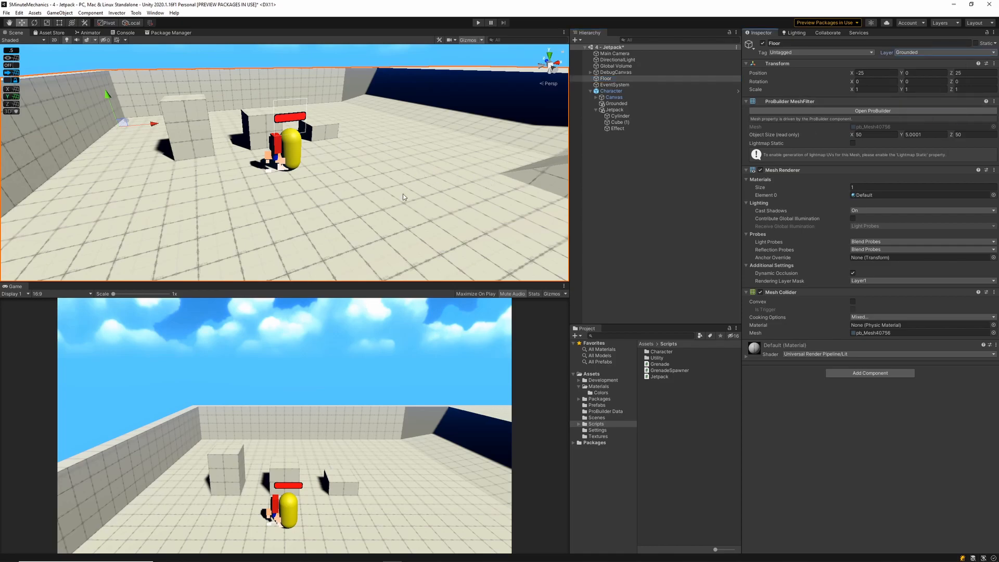
left_click(614, 109)
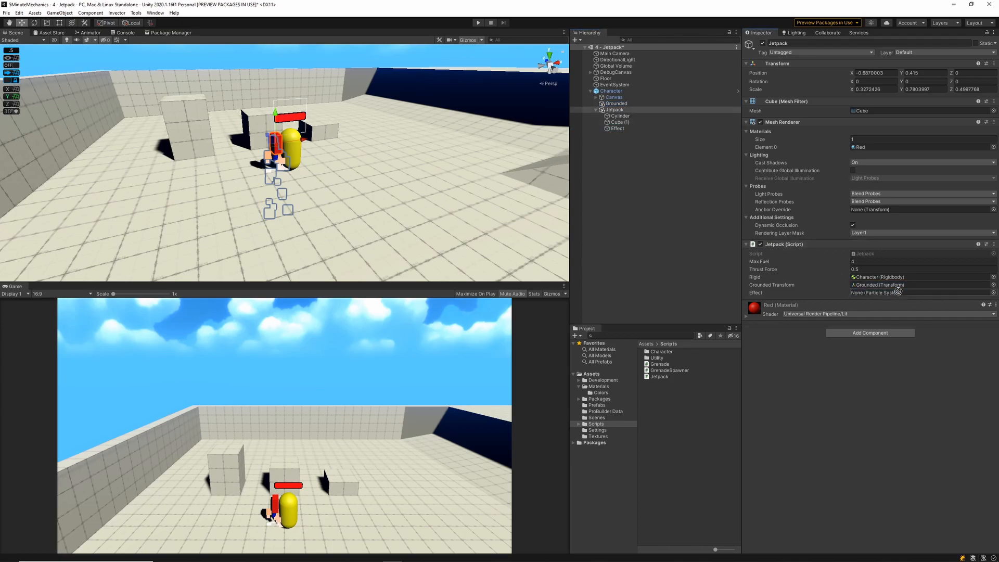
Assign the Effect particle system to the Jetpack script's Effect slot and show the Prefabs folder.
left_click(924, 293)
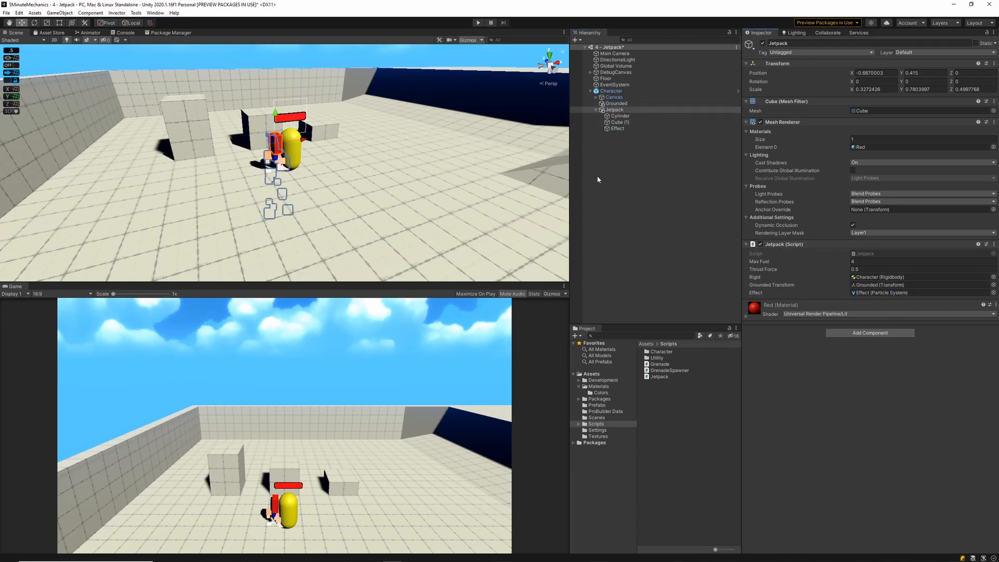
left_click(597, 405)
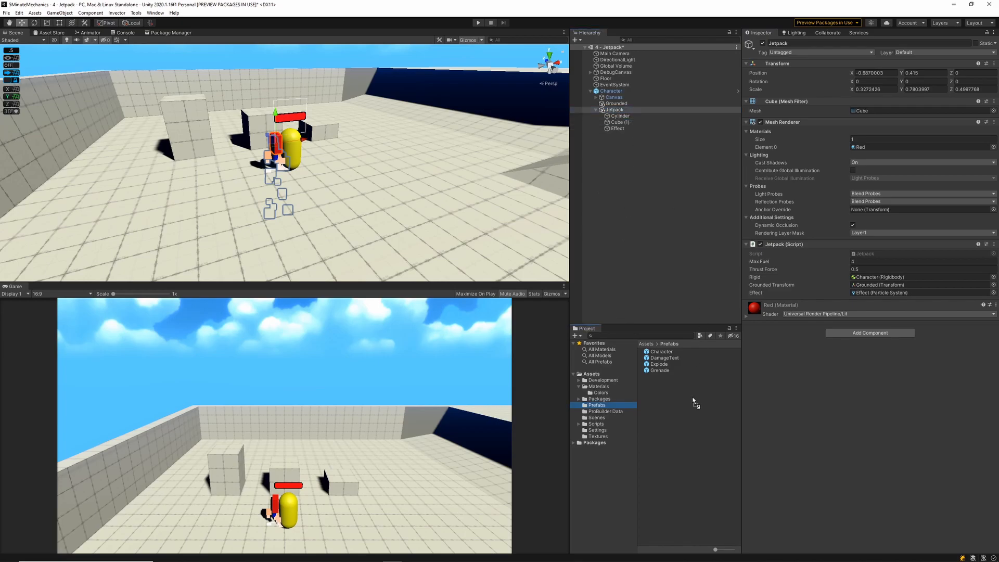